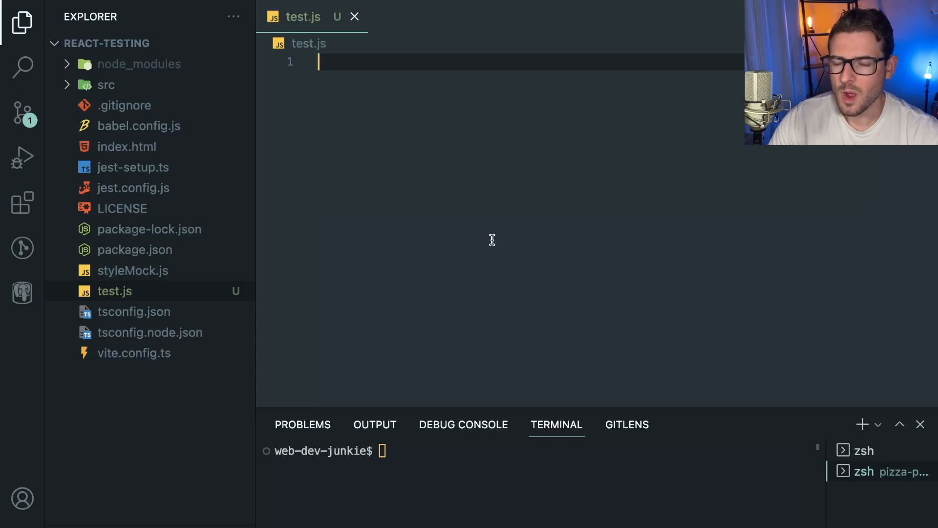
mouse_move(469, 223)
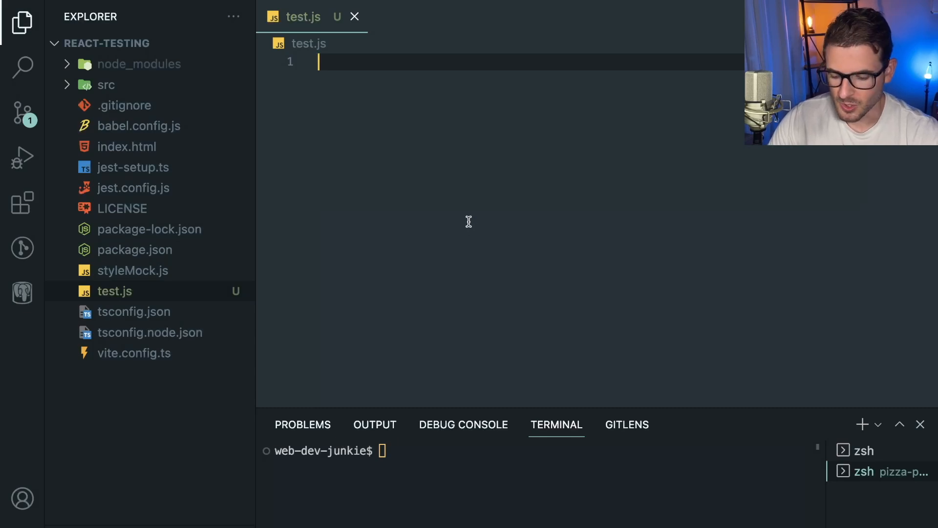
Add a couple of blank lines at the top of the empty test.js.
key(Enter)
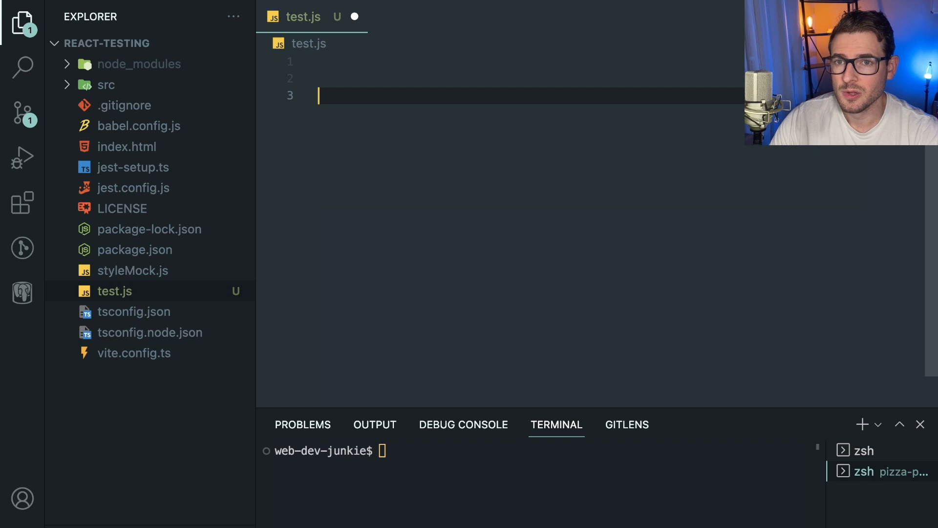
mouse_move(428, 160)
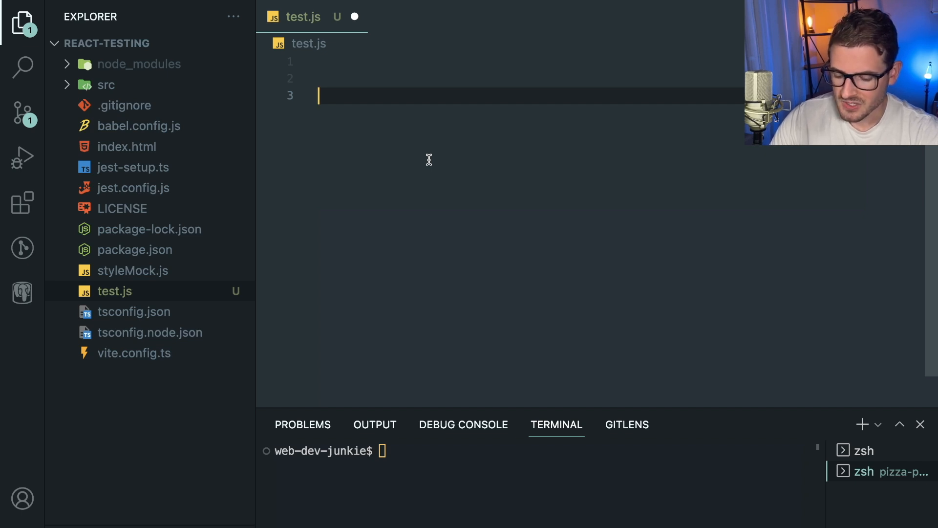
Write a Car class with constructor this.speed = 5 and speedUp() doing this.speed += 1.
text(c)
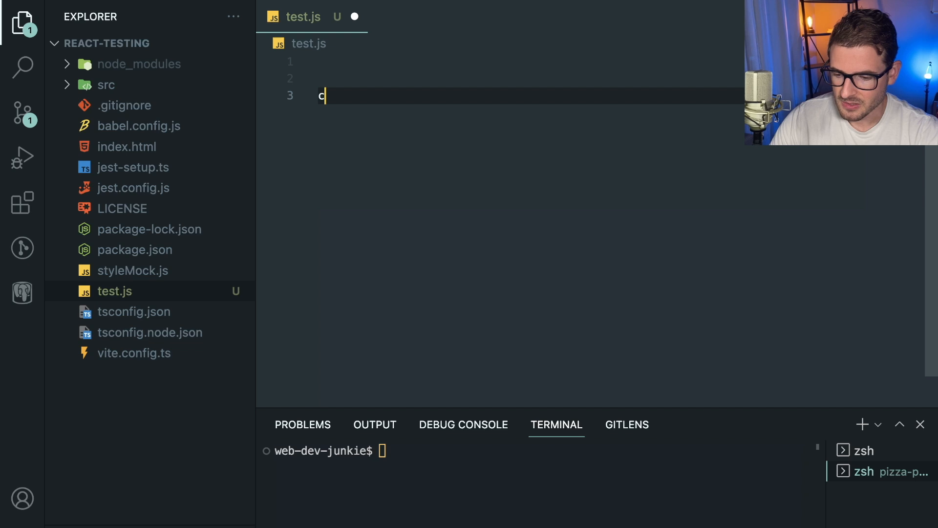
text(lass Car {)
text(constructor() {)
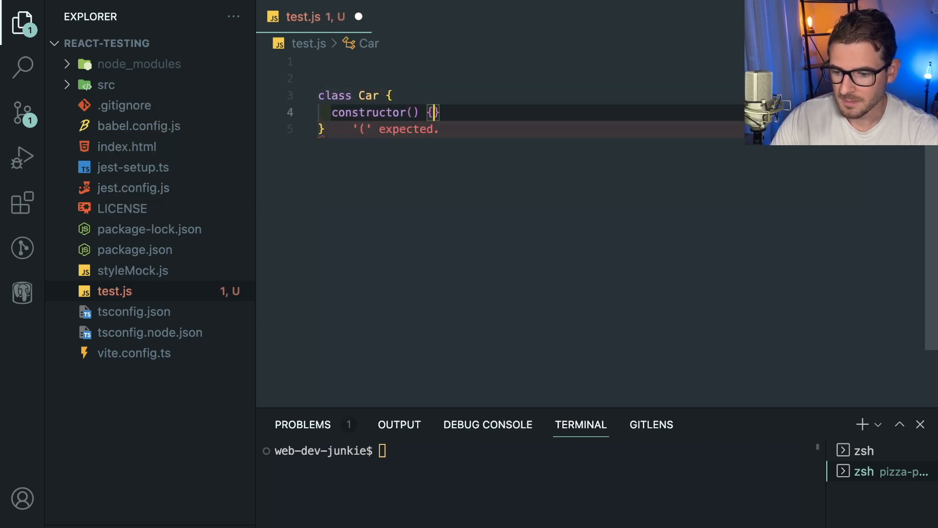
text(this.speed)
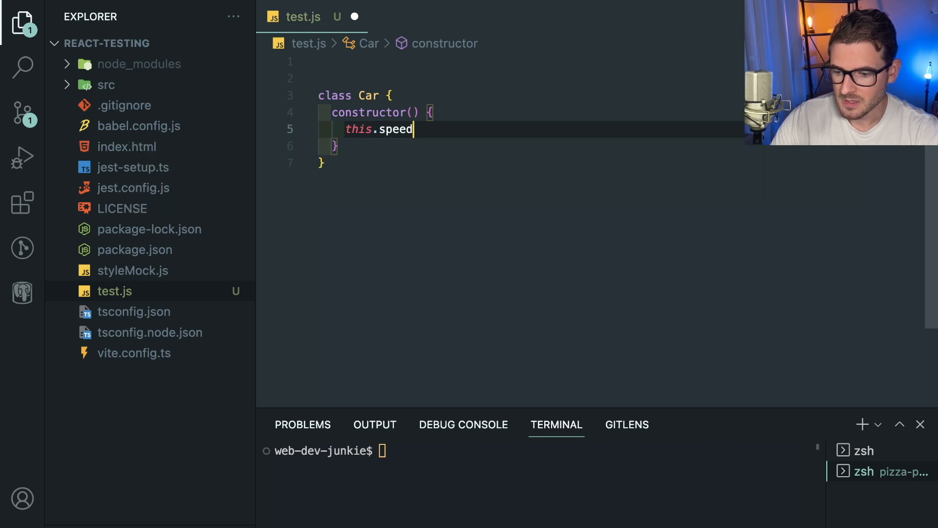
text(= 5;)
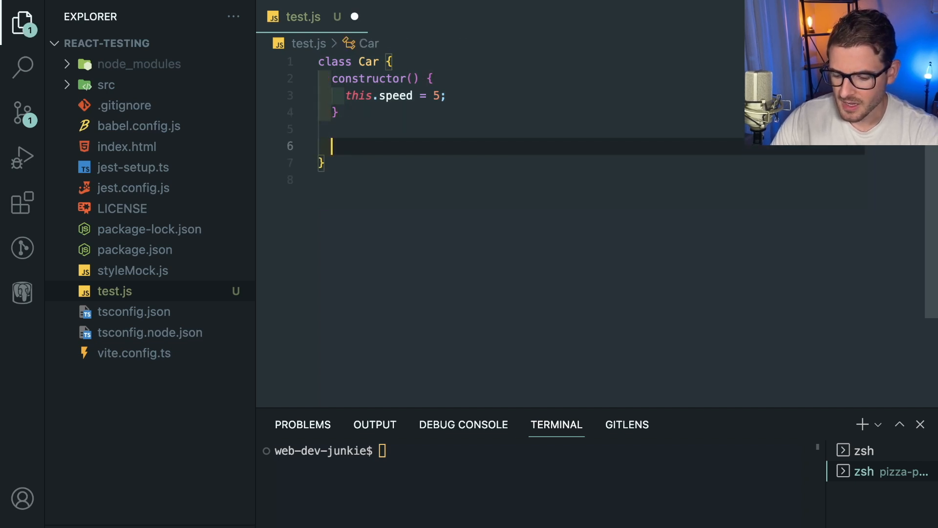
text(speedUp() {)
text(this.sp)
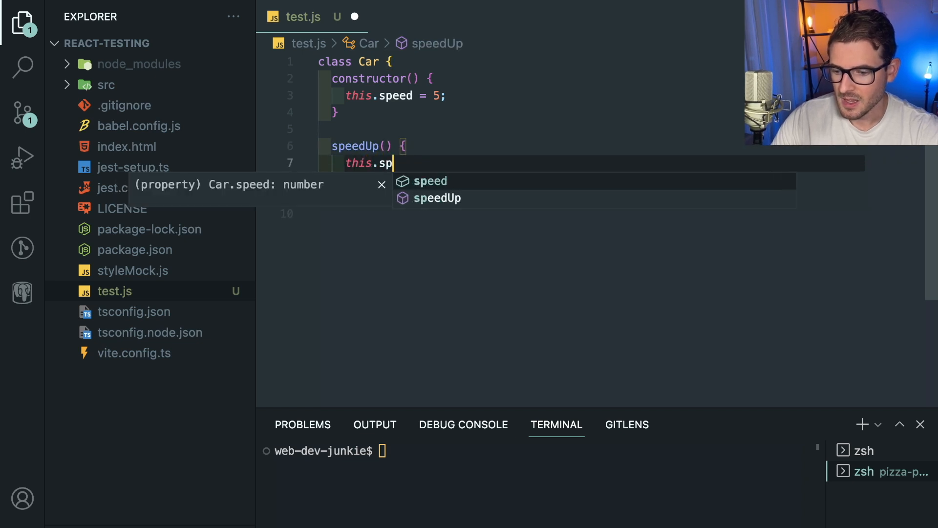
text(eed += 1;)
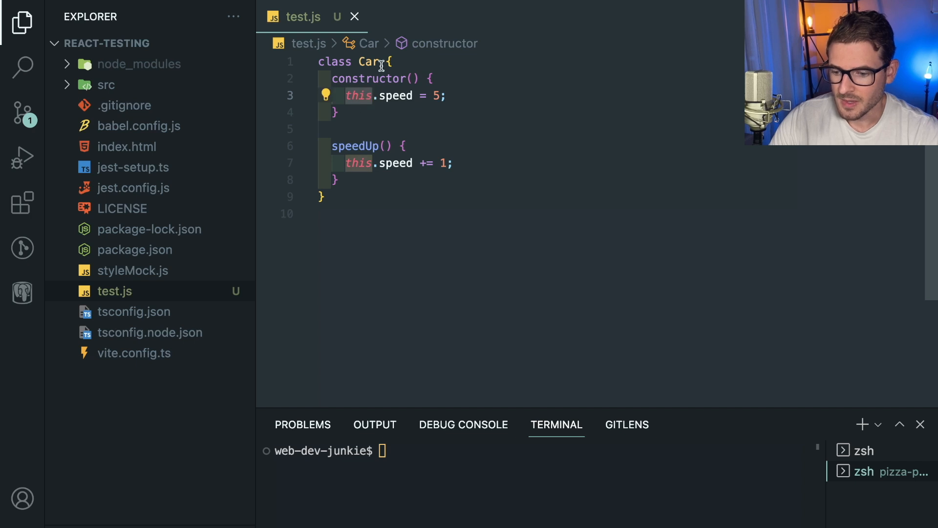
click(342, 197)
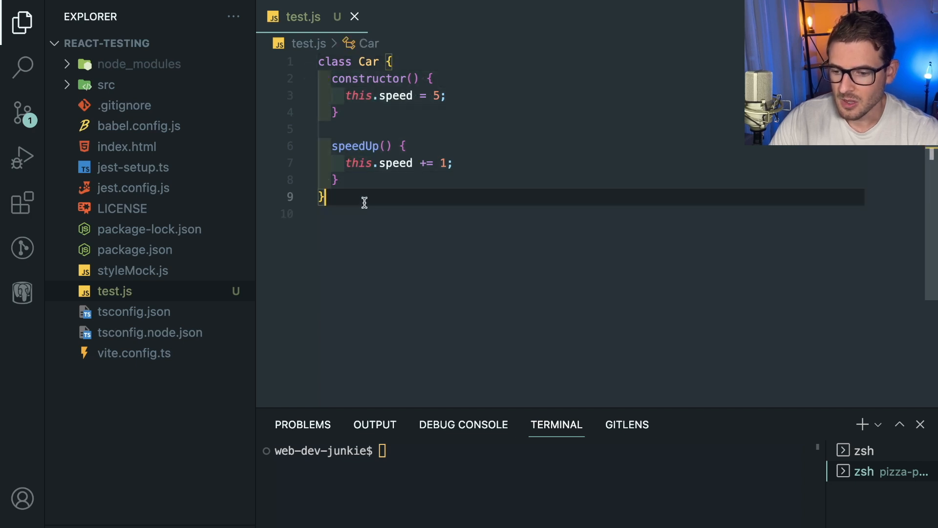
mouse_move(377, 208)
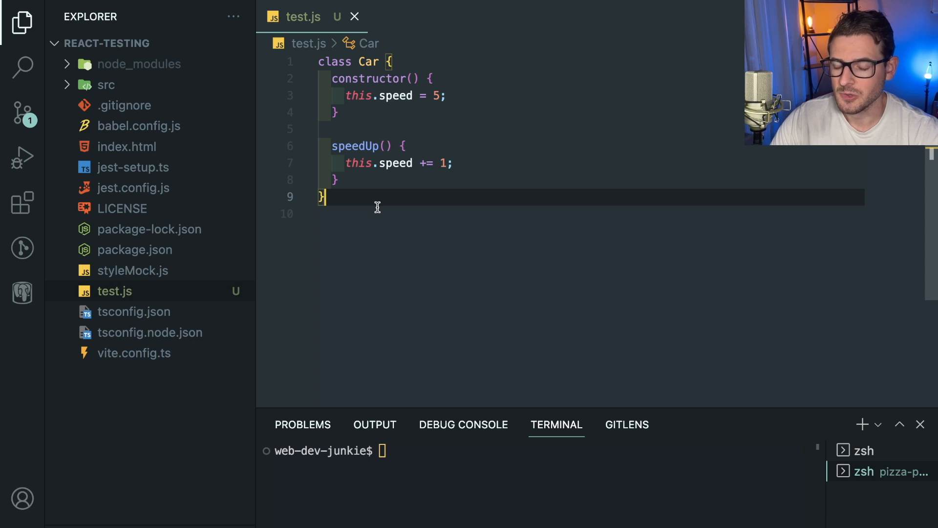
Declare const blueCar = new Car(), call blueCar.speedUp() and log blueCar.speed.
text(const)
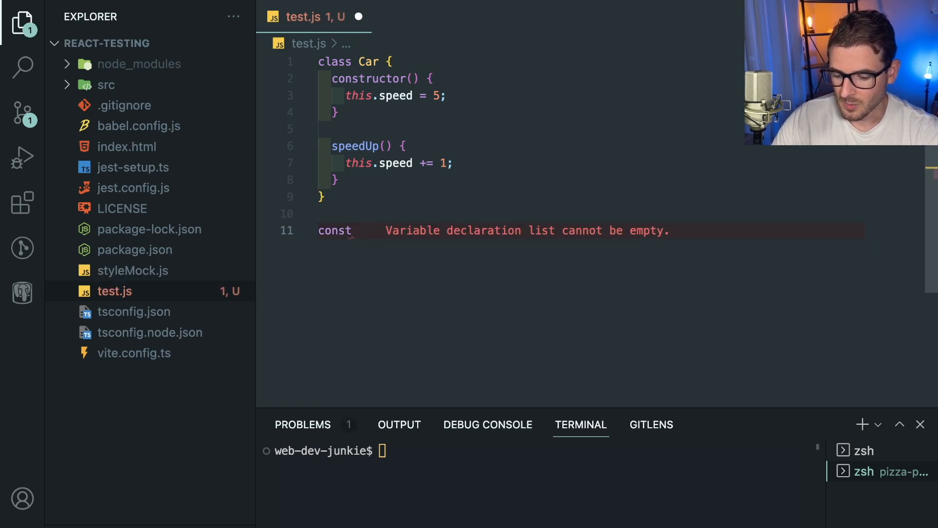
text(blueCard = new)
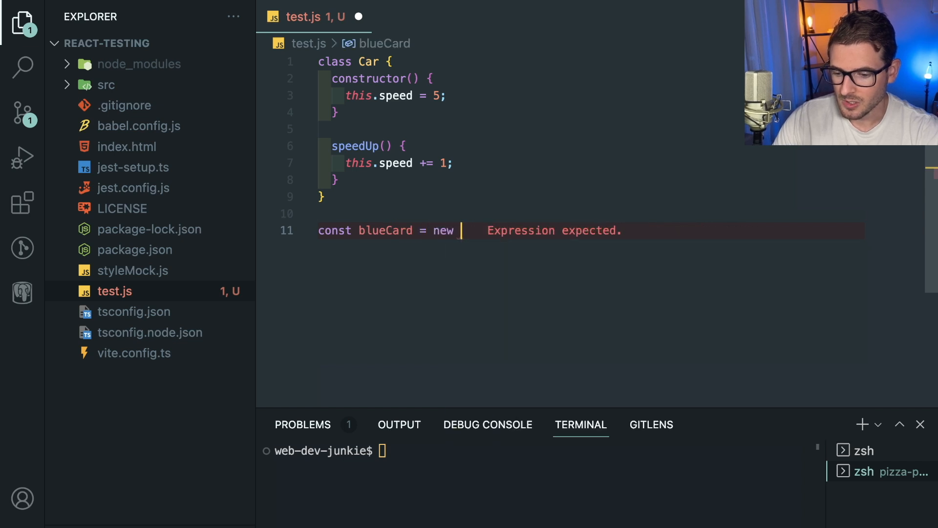
text(Car();)
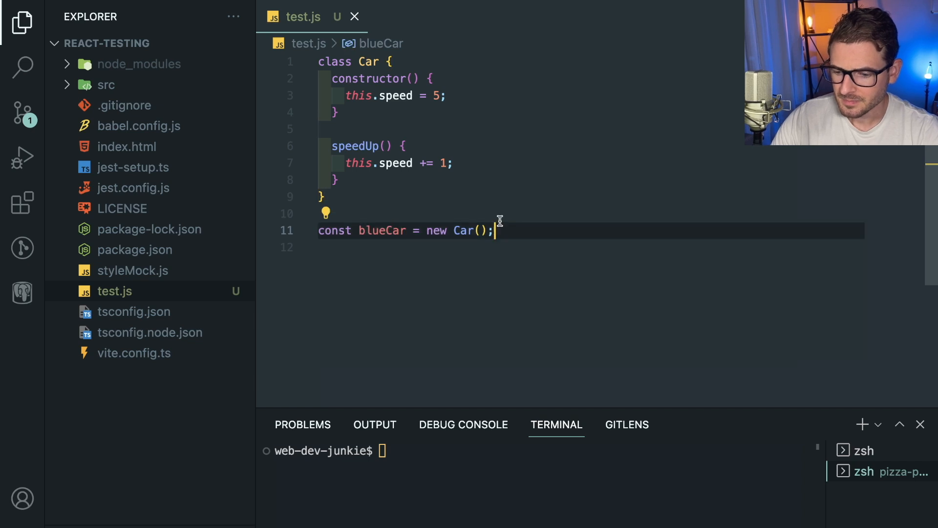
double_click(381, 231)
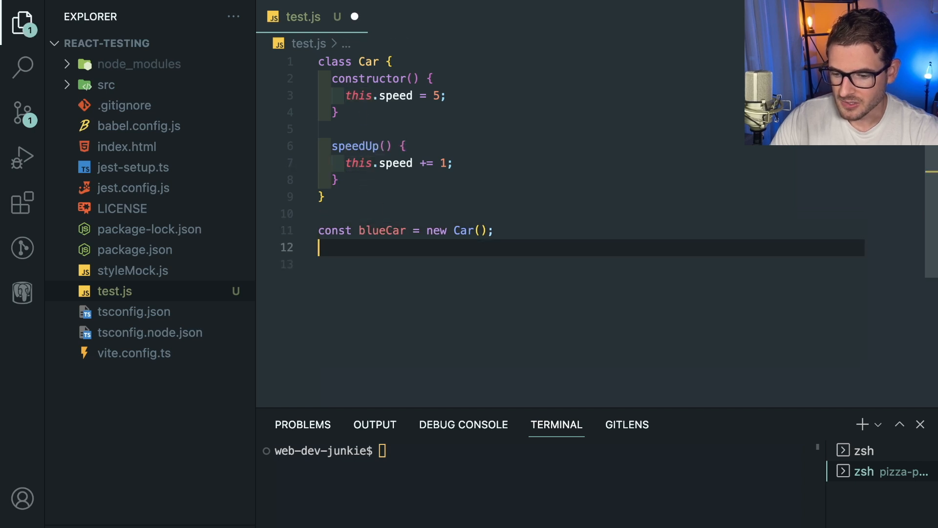
text(blueCar.)
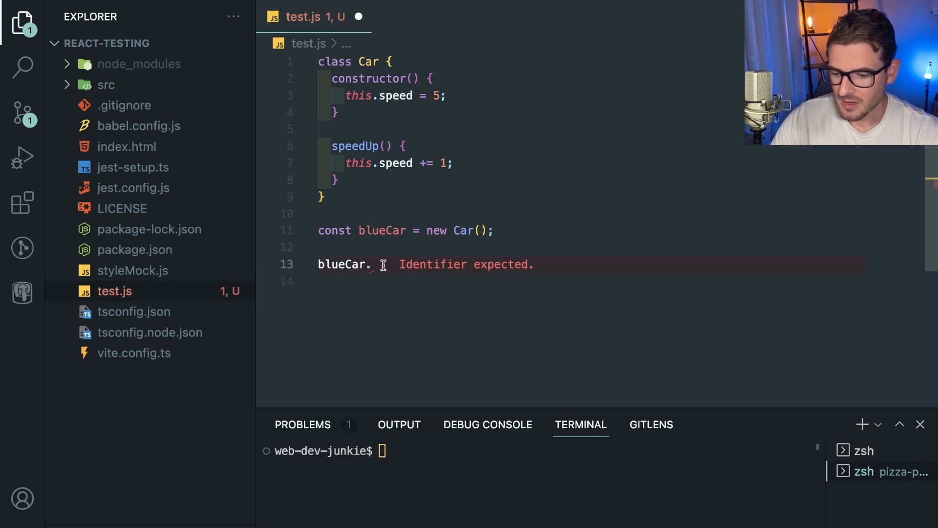
mouse_move(385, 264)
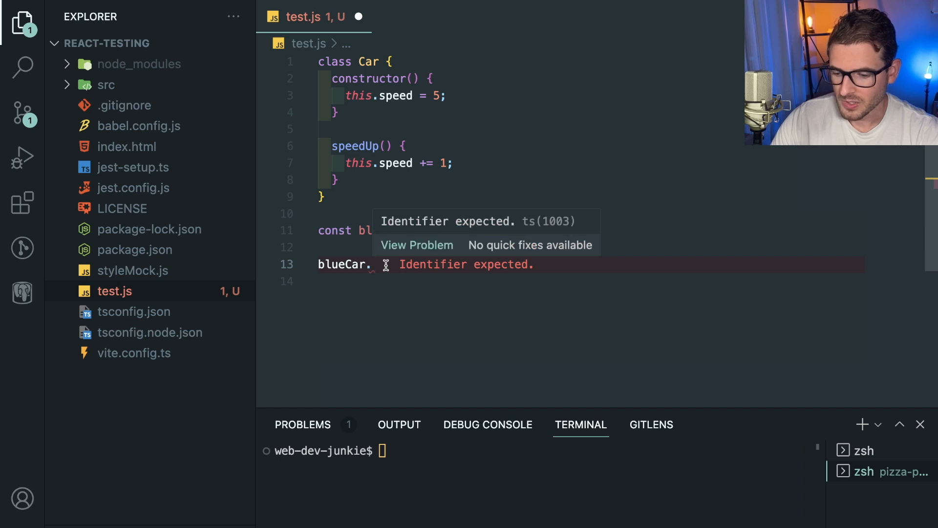
text(speedUp();)
click(590, 282)
text(console.log(blueCar.speed);)
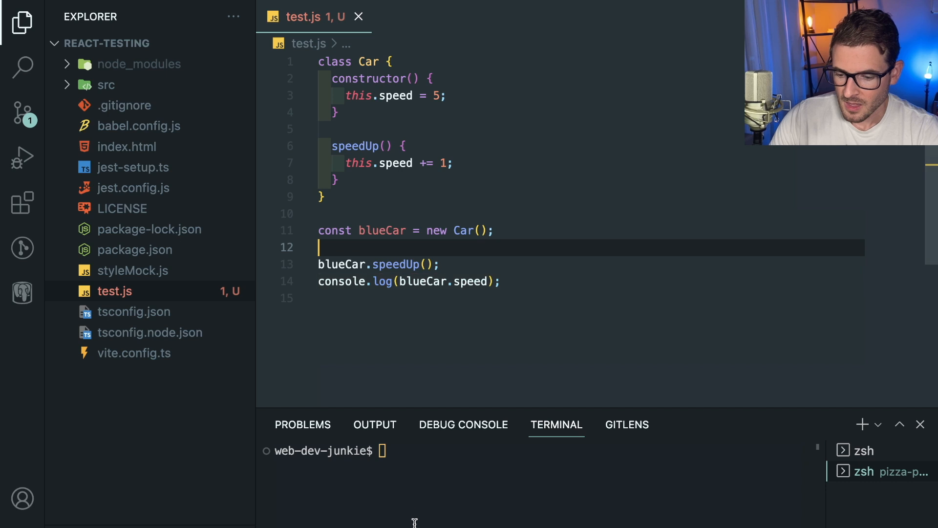
Run node test.js in the terminal, which prints 6.
text(node test.js)
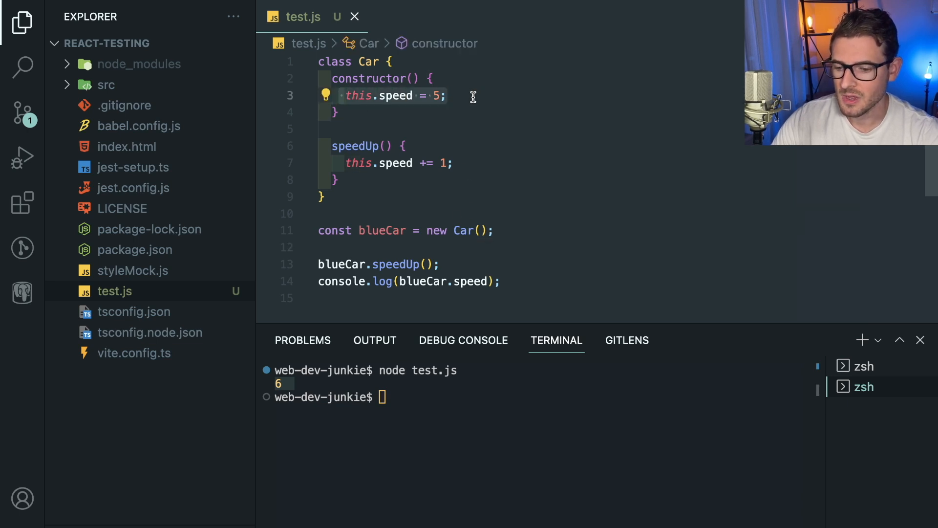
click(441, 264)
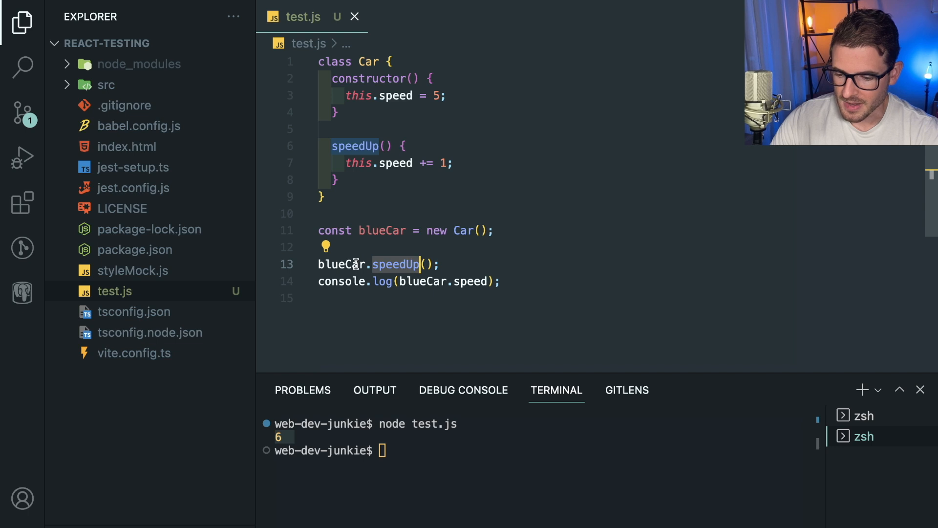
Rewrite the call as const { speedUp } = blueCar; speedUp(); to trigger the undefined-speed TypeError.
key(Enter)
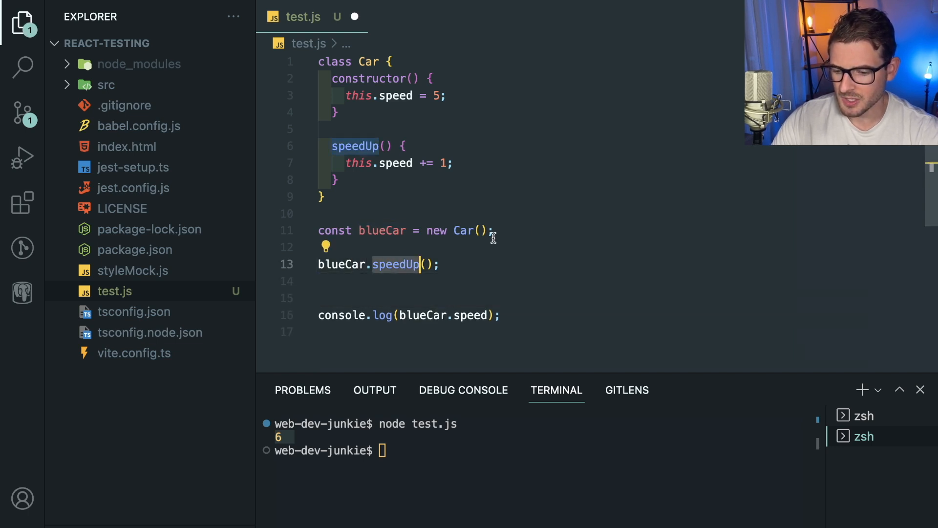
double_click(382, 230)
text(const { speedUp } =)
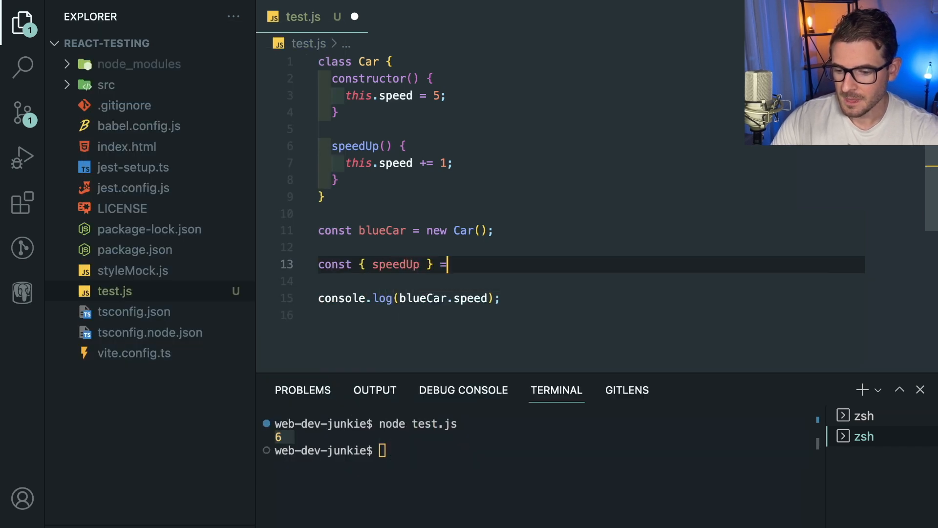
text(blueCar;)
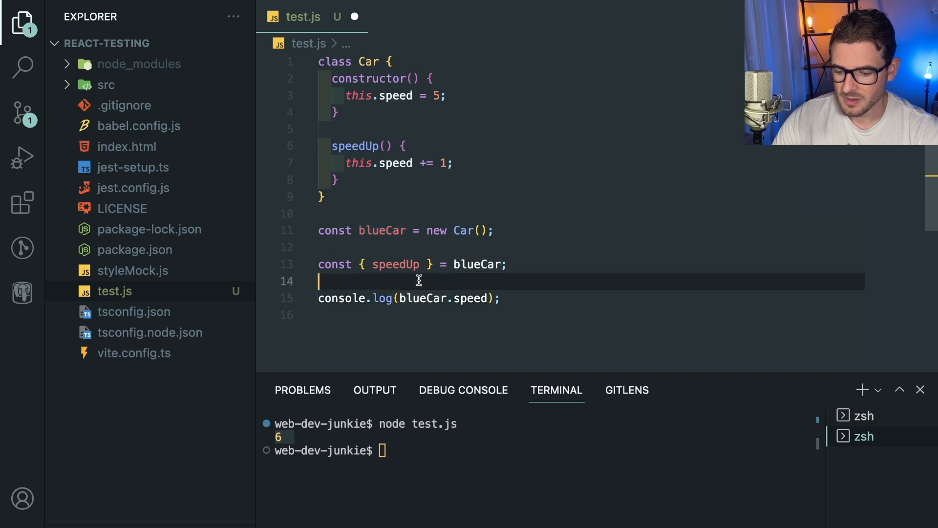
text(speedUp();)
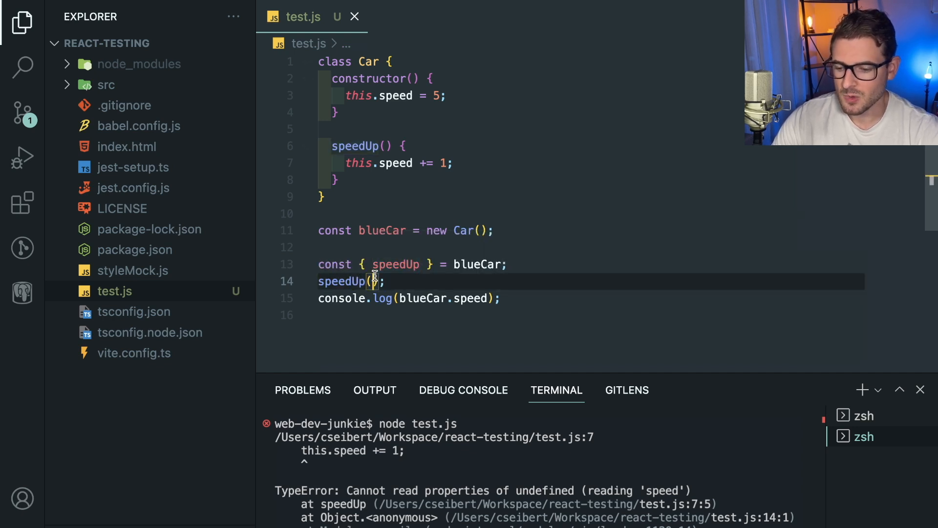
text(asdfasdf.)
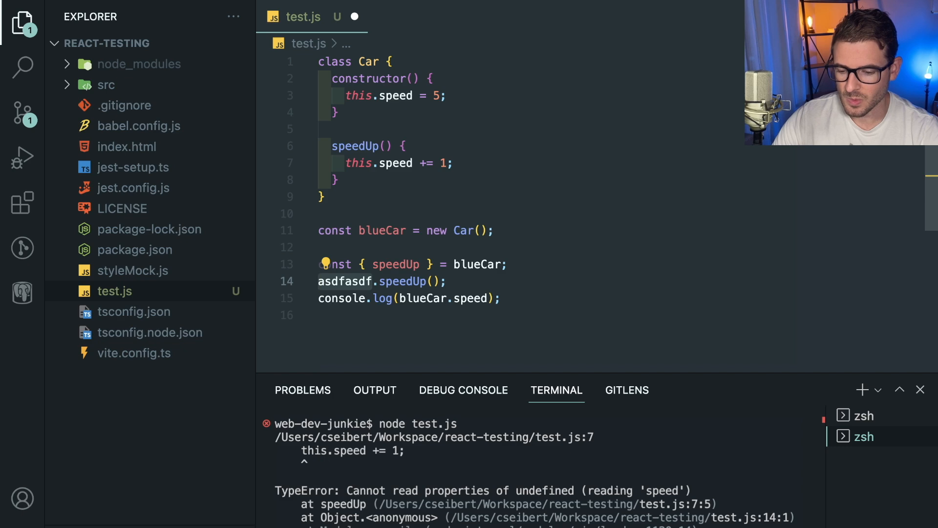
key(Backspace)
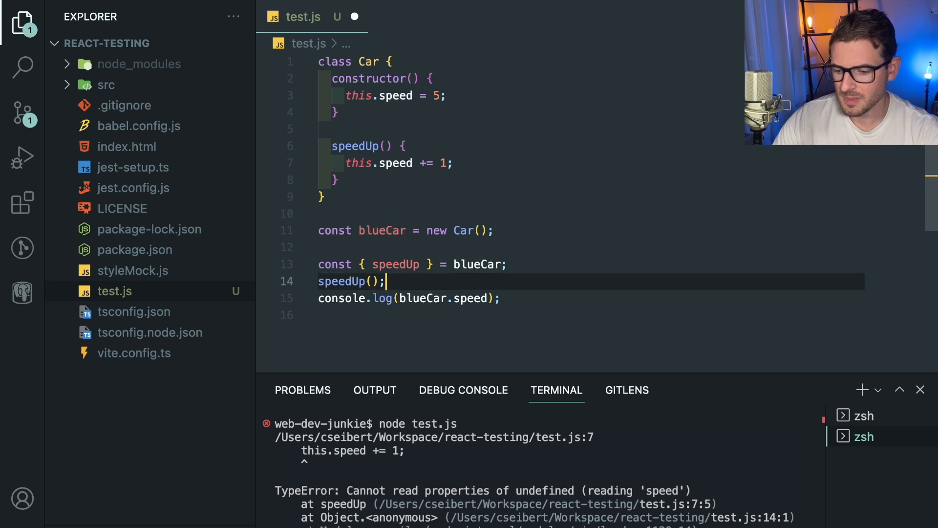
Bind speedUp to blueCar as speedUpBound and call speedUpBound() so node prints 6.
text(.bind()
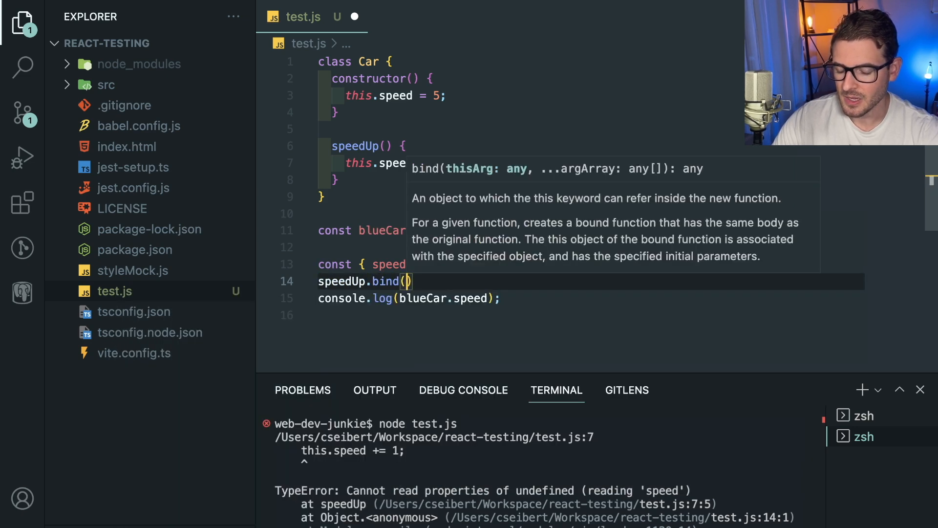
text(blueCar)
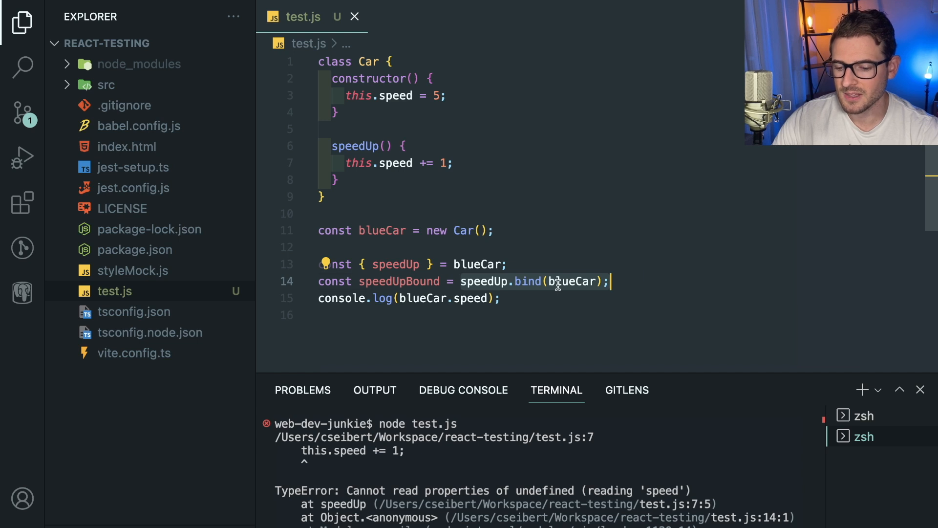
double_click(399, 282)
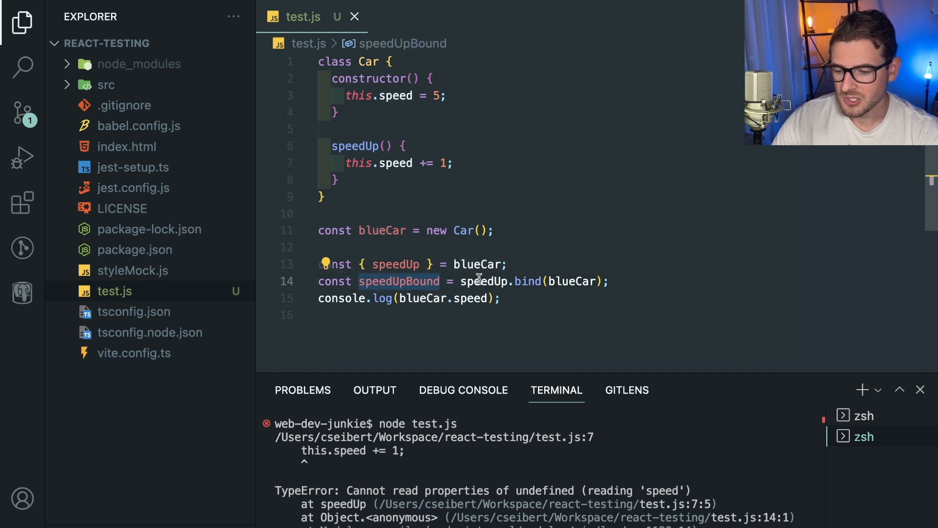
text(speedUpBound();)
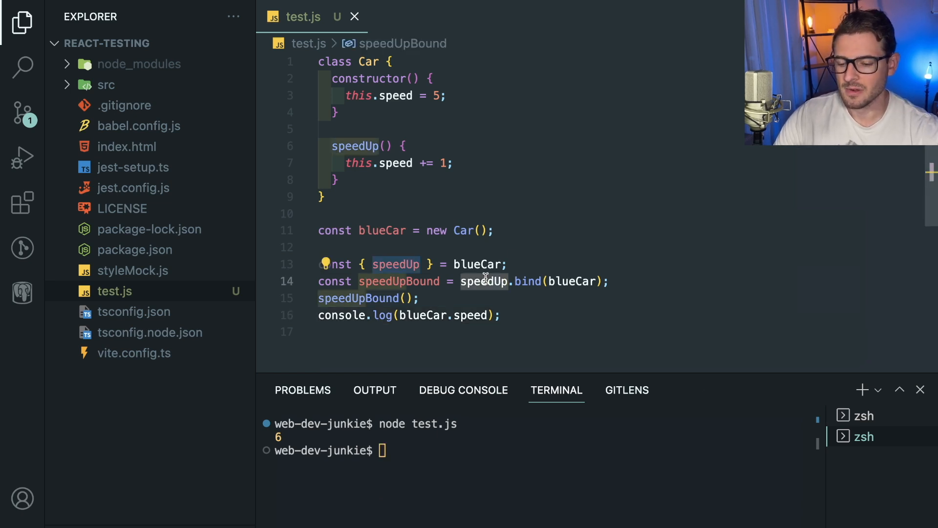
click(625, 281)
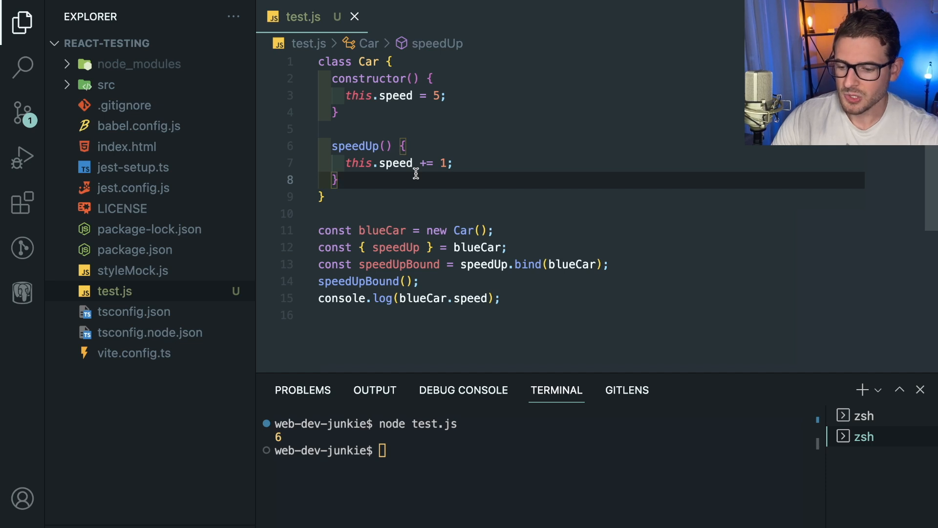
mouse_move(406, 178)
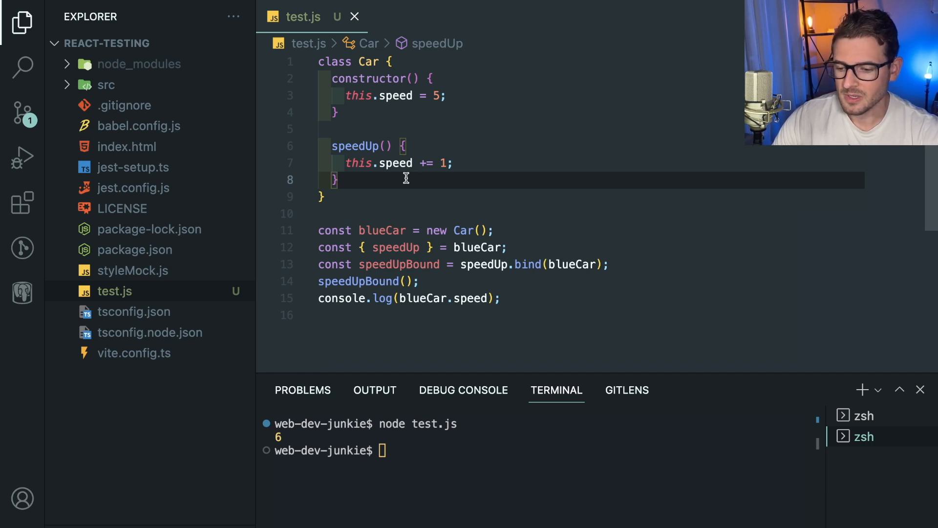
Assign an empty arrow function this.slowDown = () => { } inside the Car constructor.
text(slowDown)
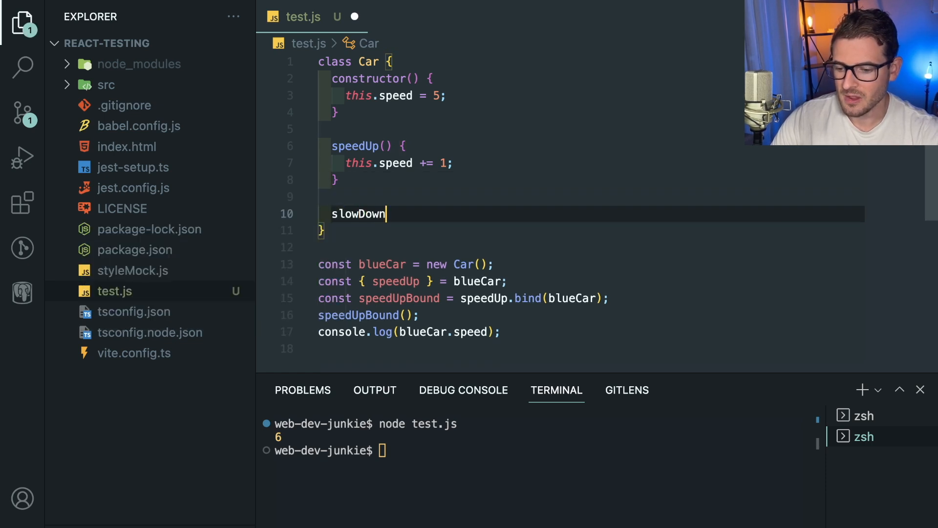
text(: () =>)
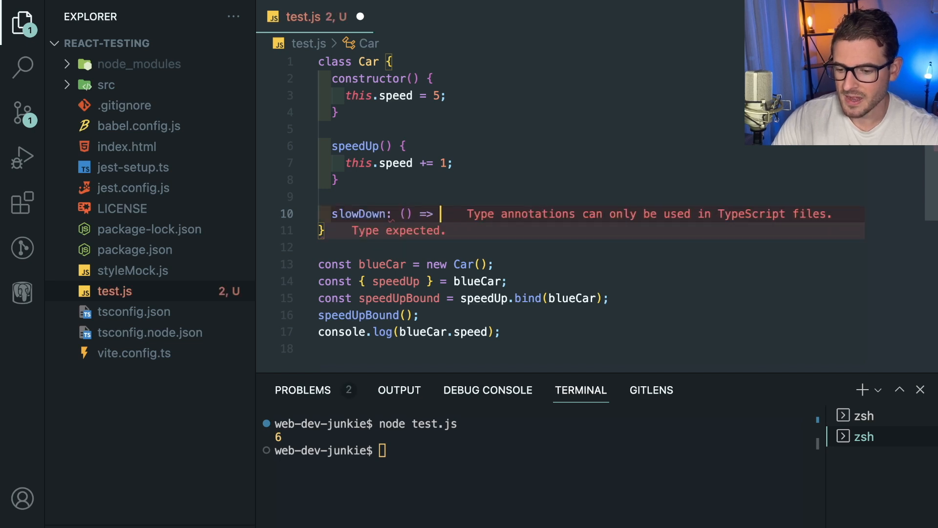
text({)
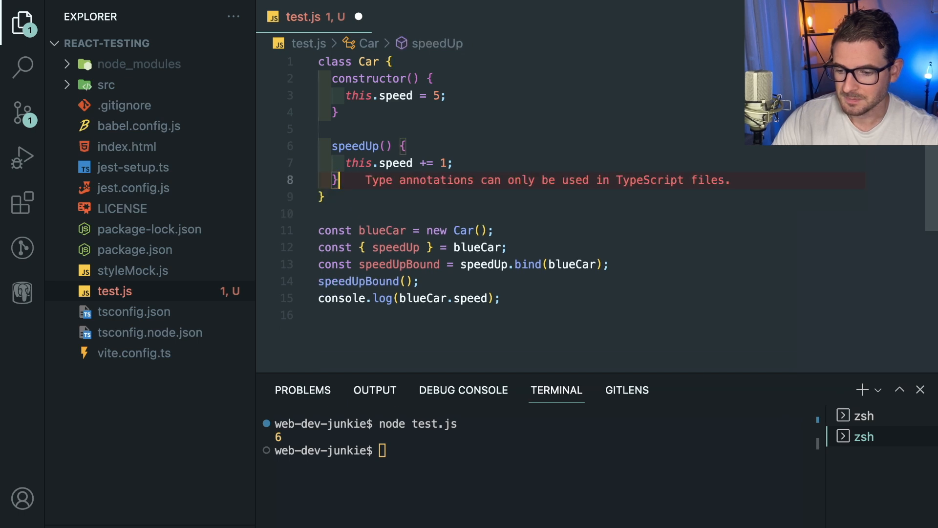
text(this.)
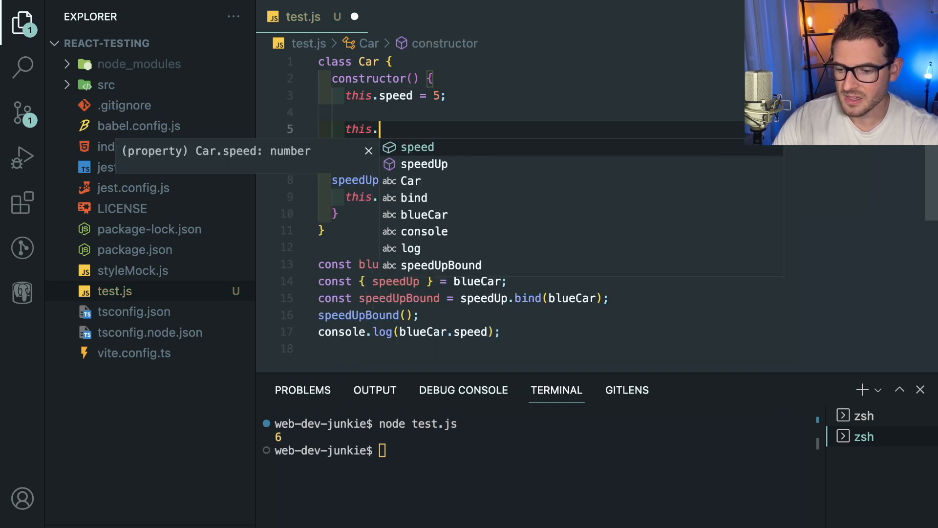
text(slowDown = ())
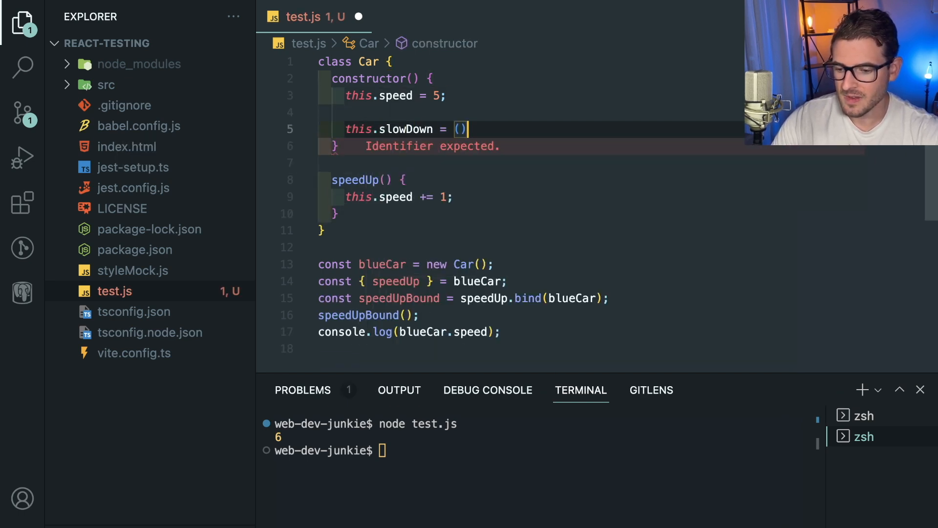
text(=> {)
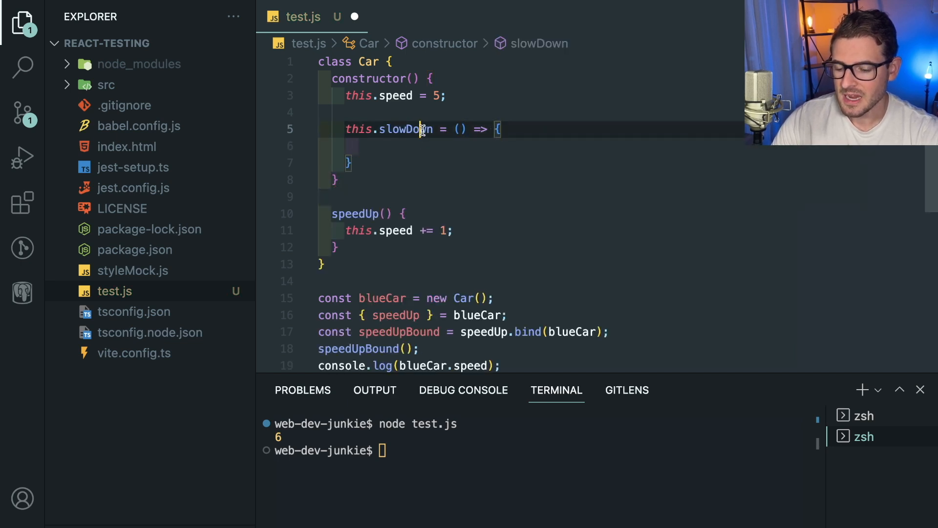
click(359, 146)
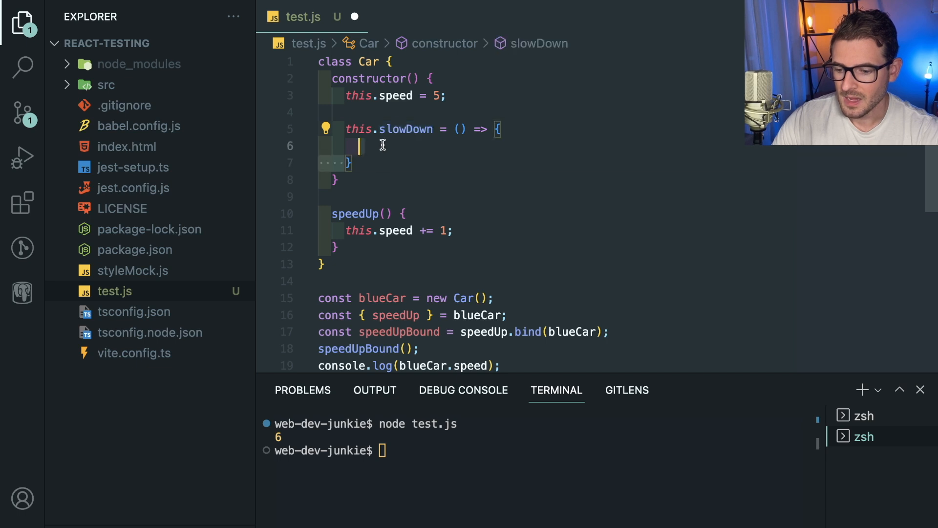
click(374, 96)
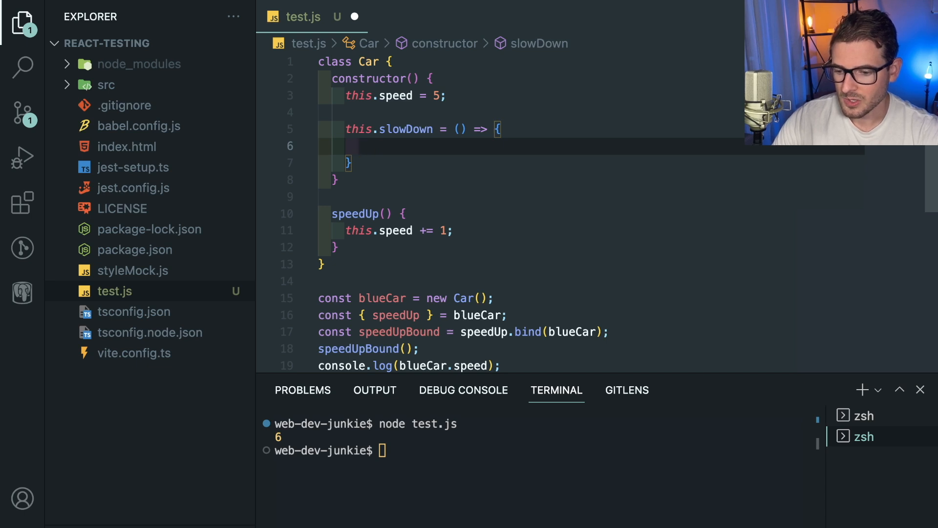
Make slowDown do this.speed -= 1 and call it destructured from blueCar, printing 4.
text(this.speed -= 1;)
click(415, 315)
text(lowDown)
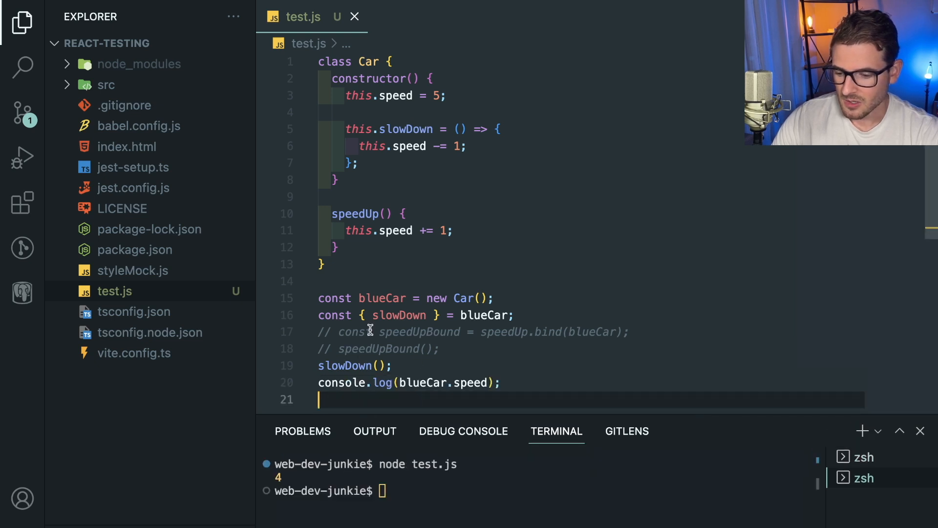
mouse_move(389, 315)
text(()
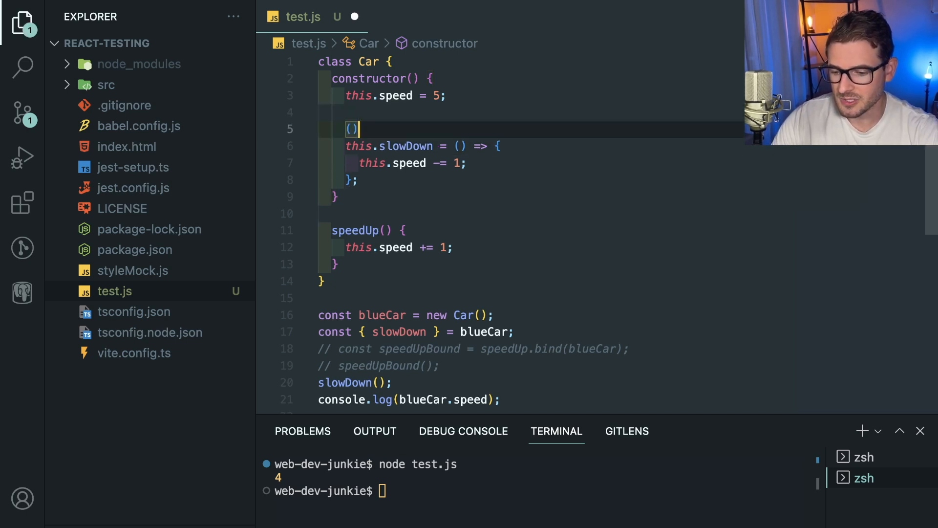
text(=> {)
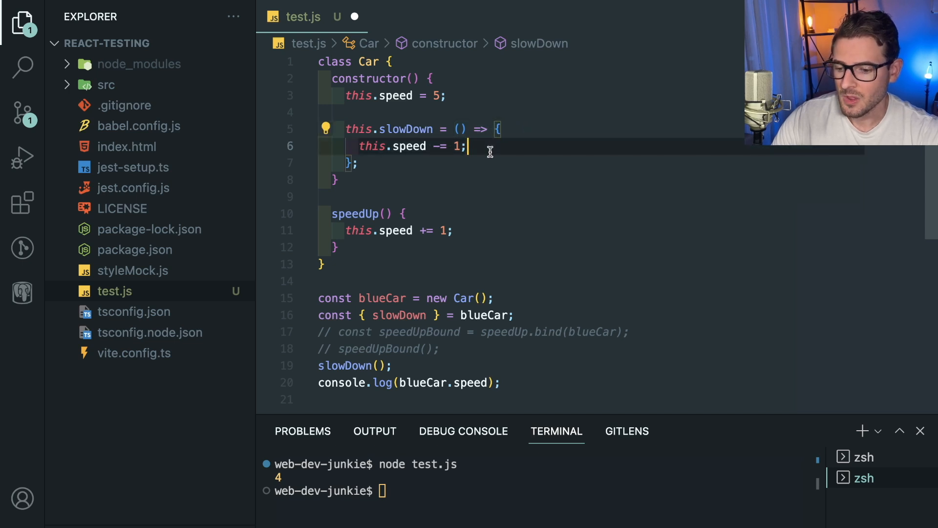
mouse_move(410, 129)
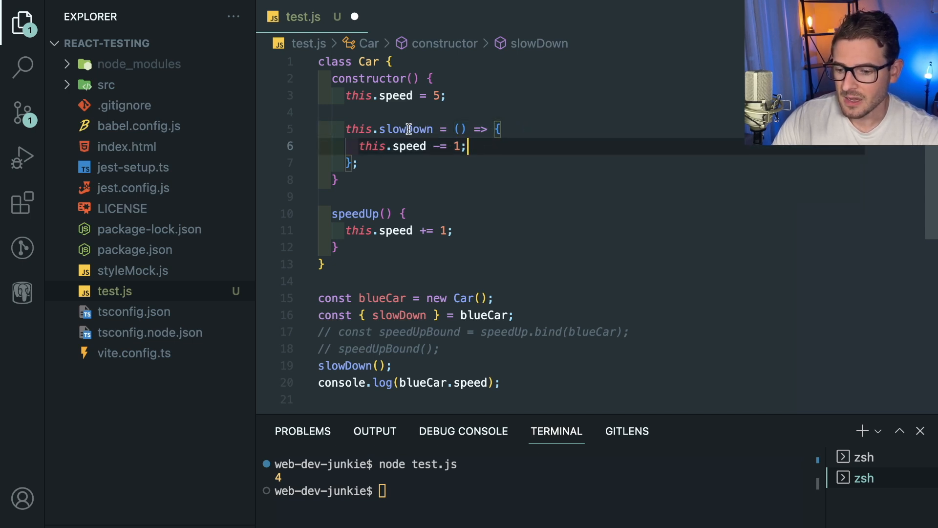
Rewrite slowDown as this.slowDown = function() { this.speed--; }.bind(this).
double_click(407, 129)
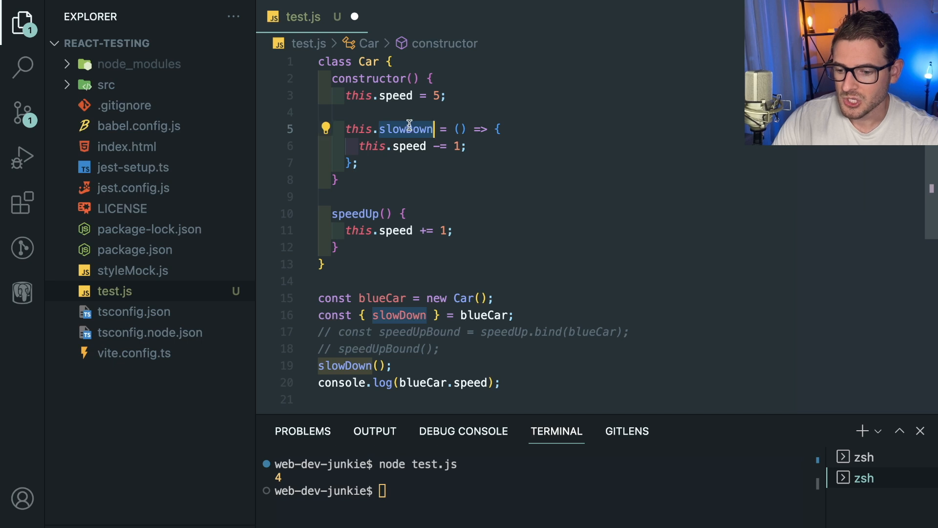
click(481, 332)
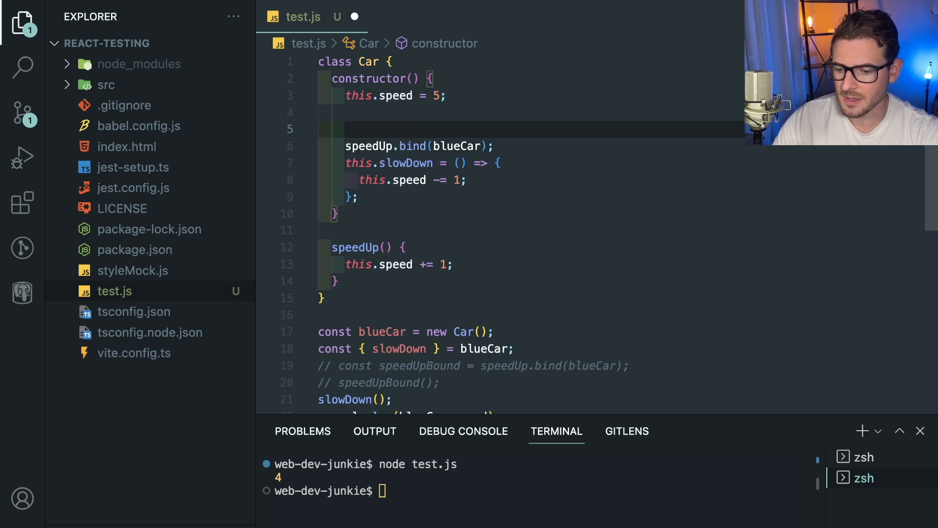
text(this.slowdo)
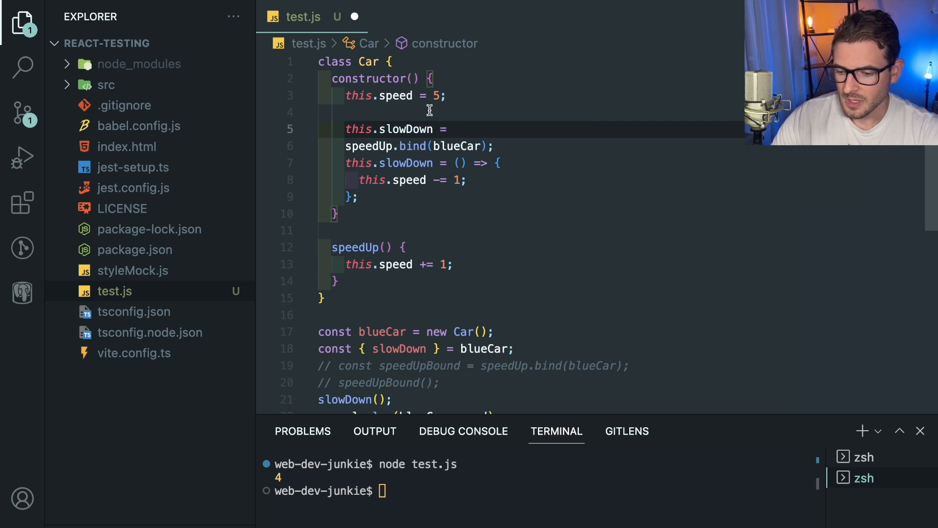
text(fun)
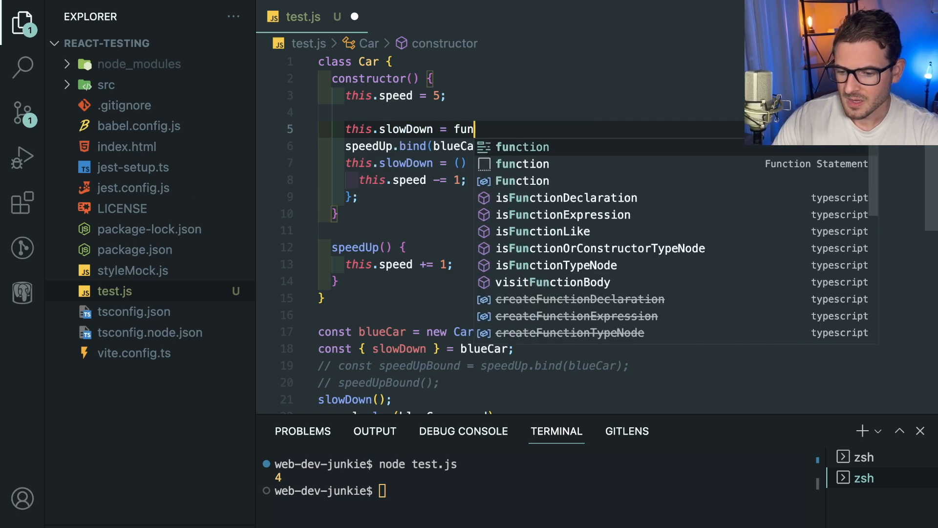
text(ction() {)
text(this.speed--;)
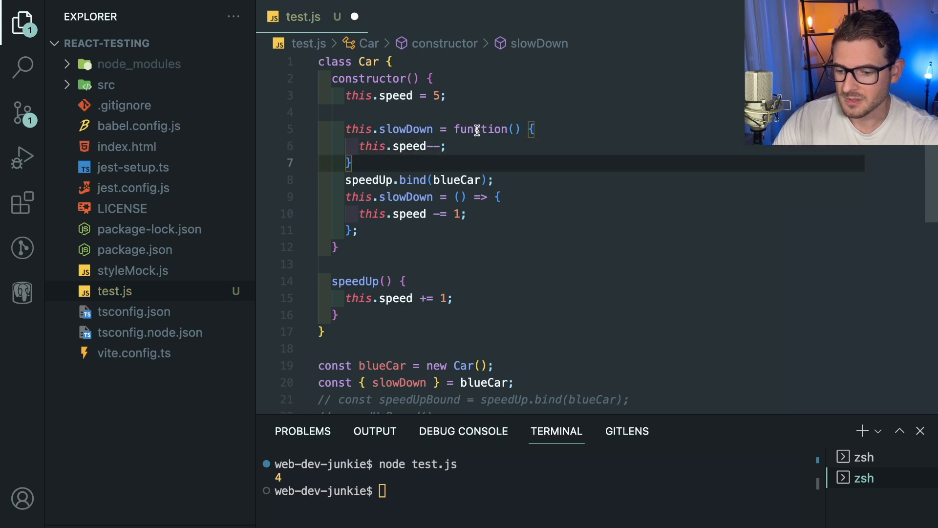
text(.bind())
click(591, 298)
text(+)
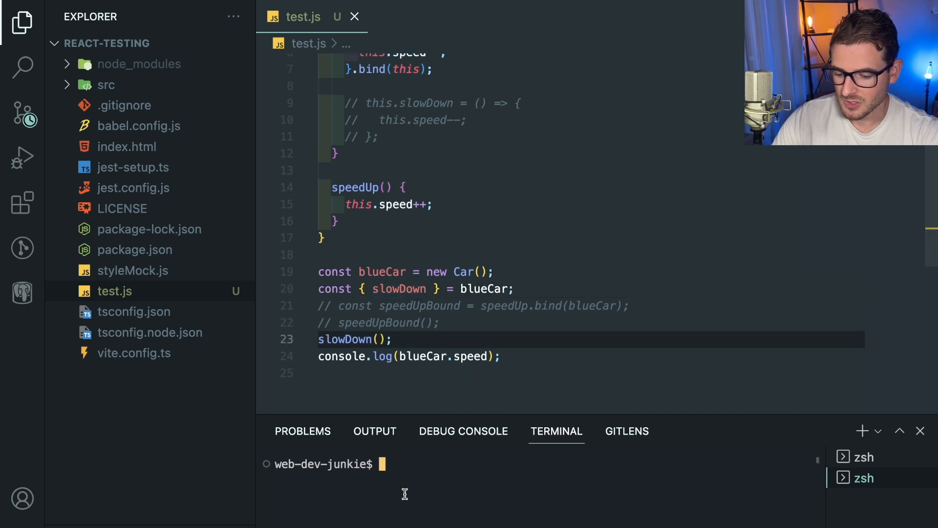
Run node test.js with the bound-function slowDown, getting 4, then return to the test code.
text(node test.js)
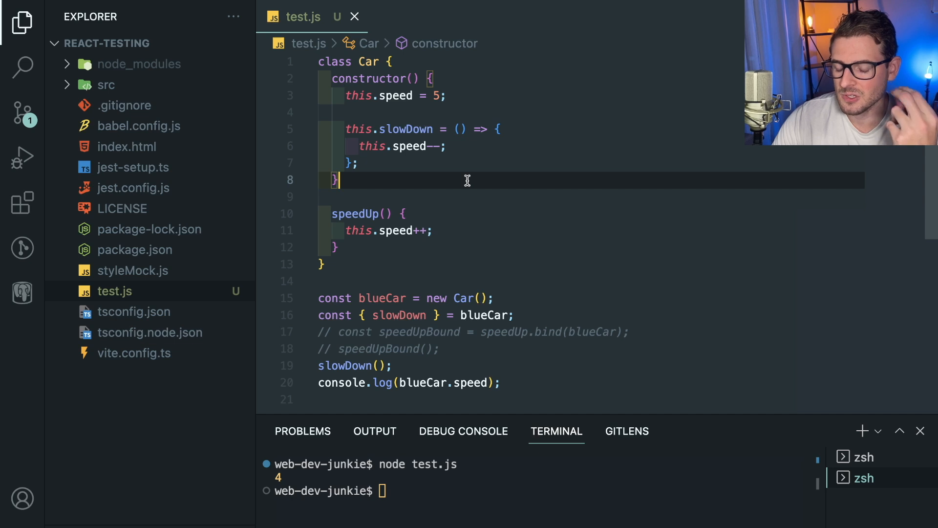
mouse_move(602, 380)
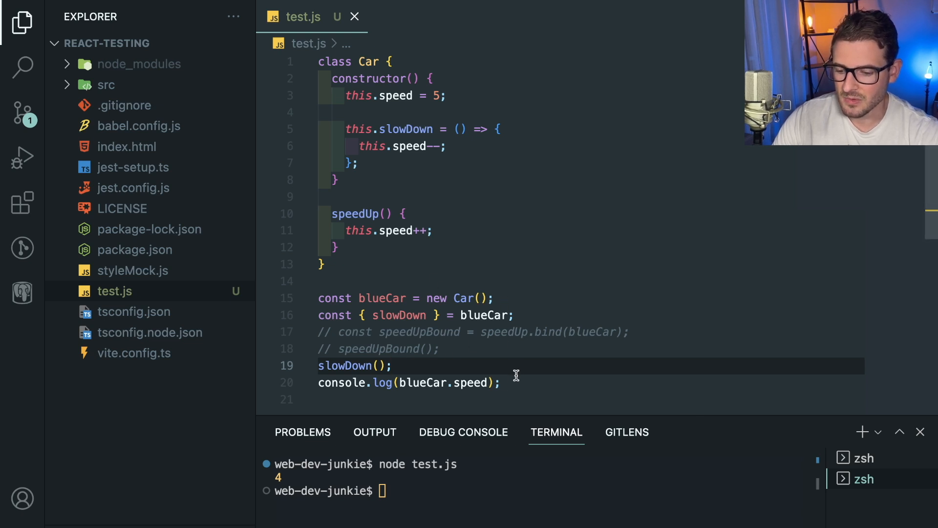
click(510, 383)
text(const obj)
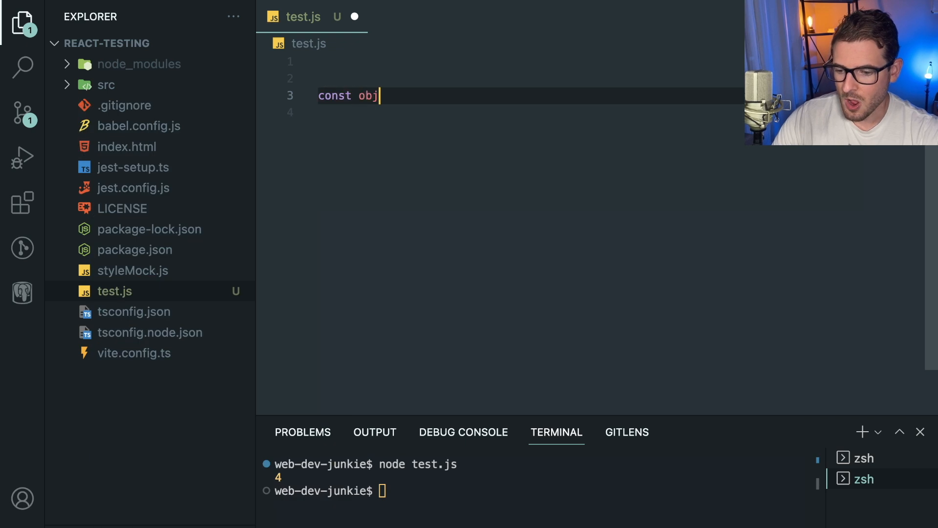
Define obj with age: 10 and a regular birthday() method, then call obj.birthday().
text(= {)
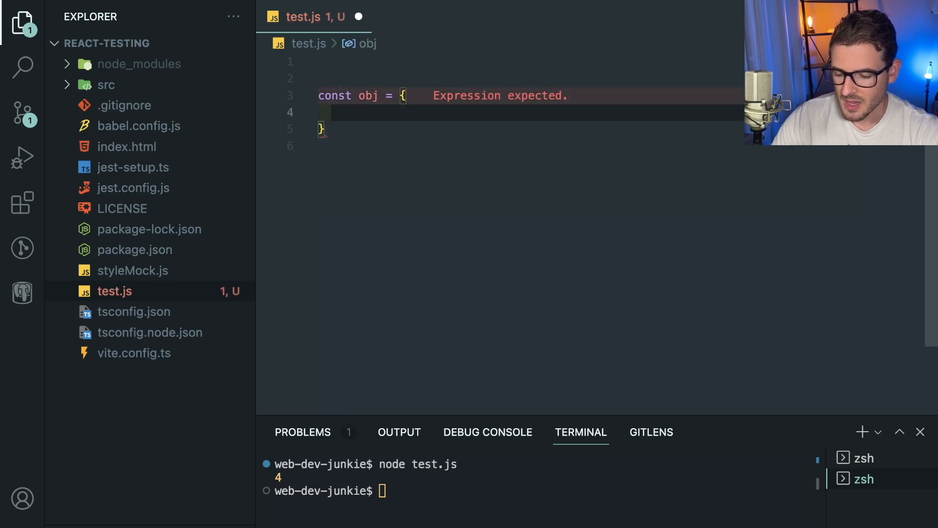
text(age: 10,)
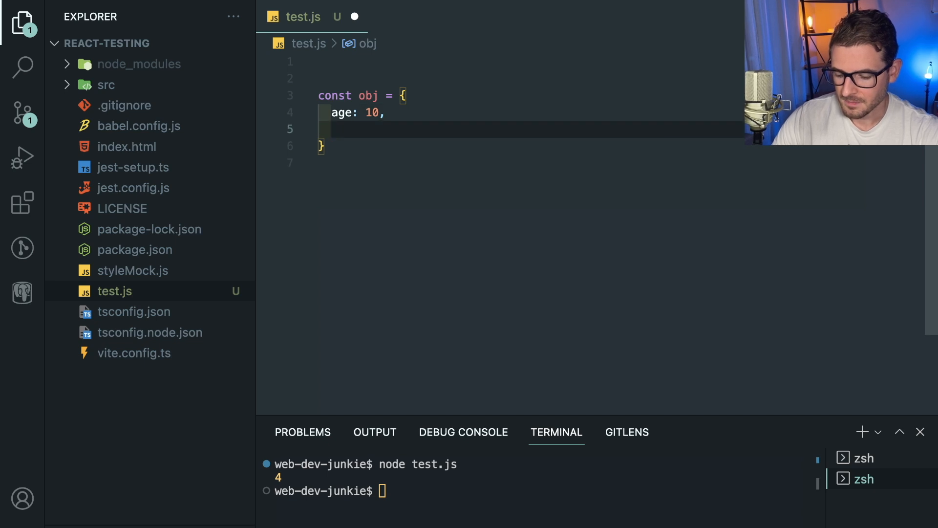
text(birthday() {)
text(console.log(obj);)
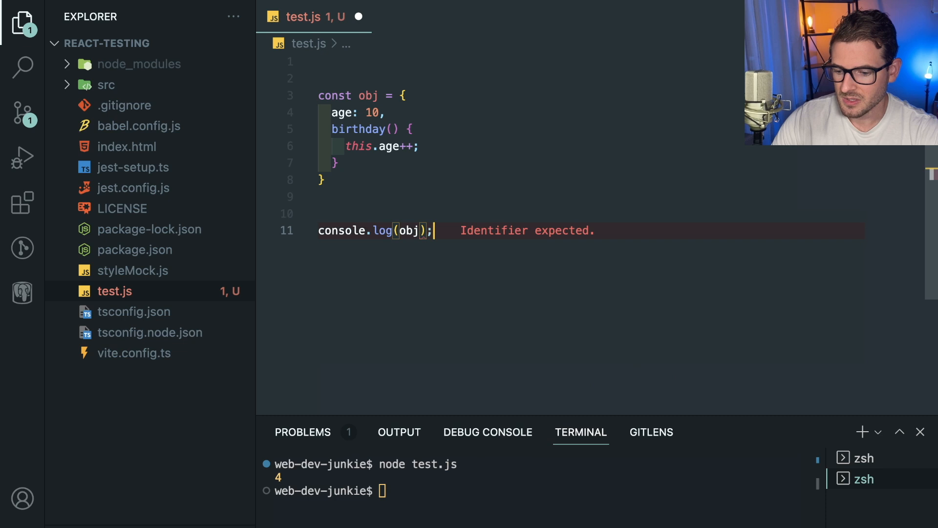
text(obj.birthday();)
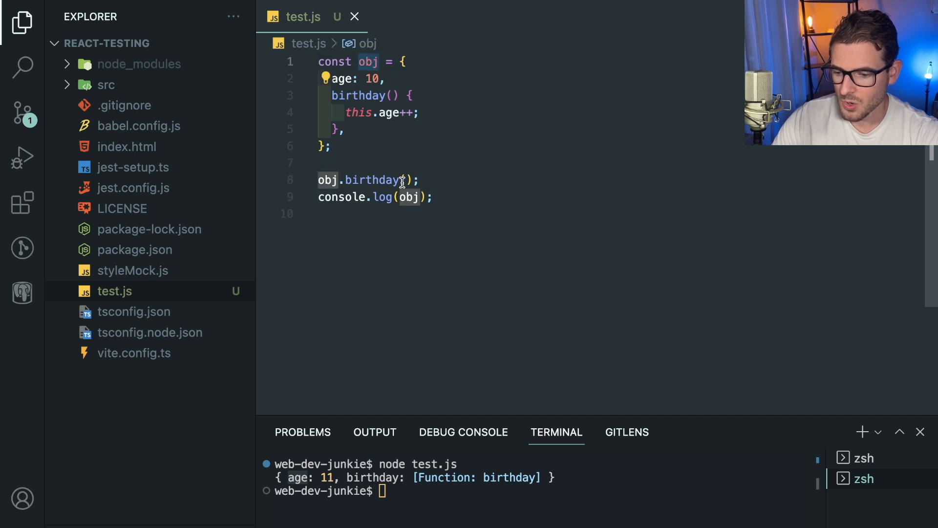
Run node test.js in the terminal and confirm age prints as 11.
click(330, 180)
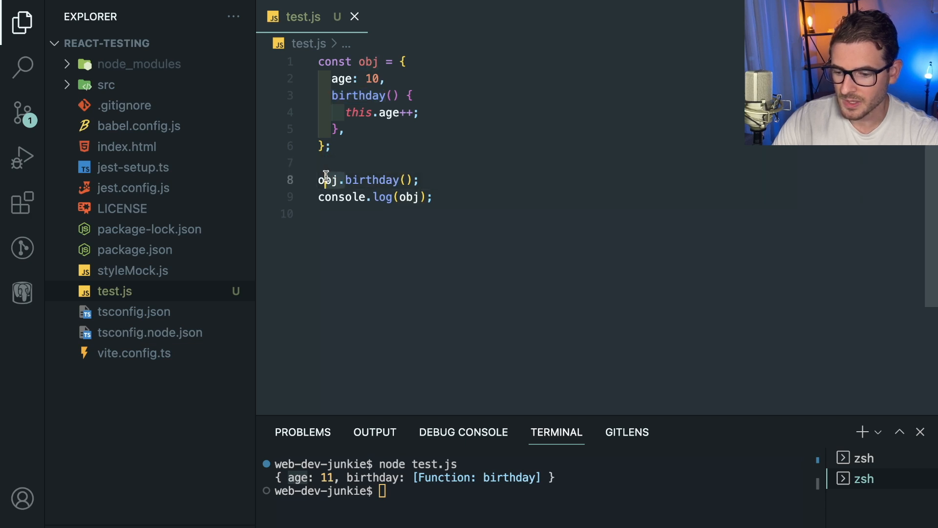
click(385, 96)
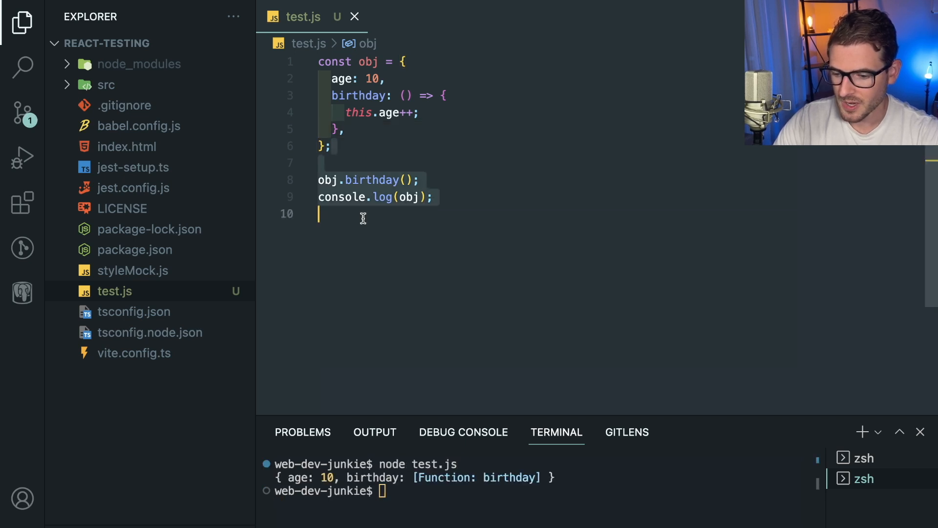
Start a console statement inside the arrow-function birthday.
text(c)
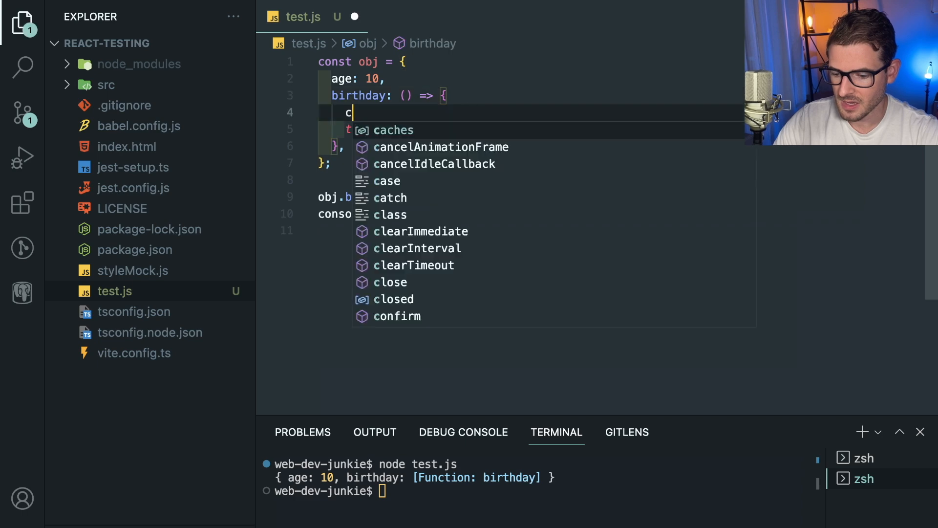
text(onsole.gro)
text(!)
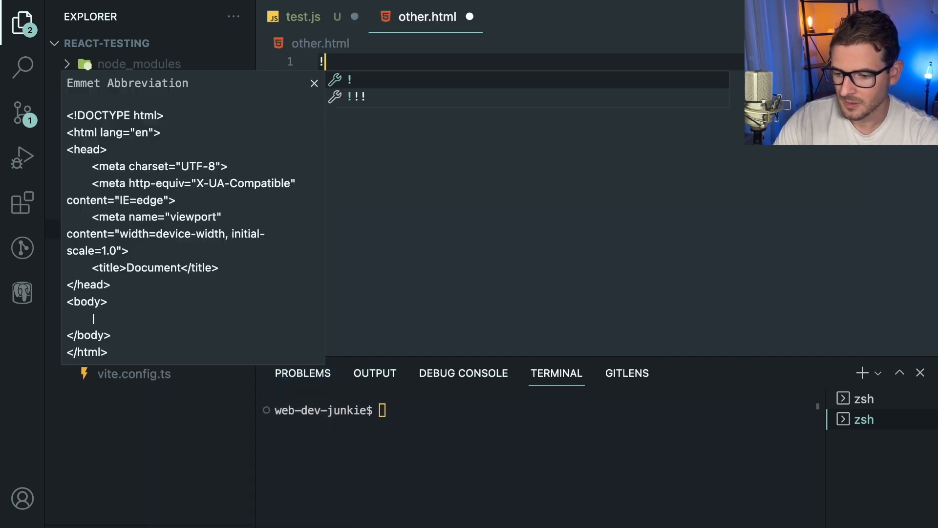
Expand the HTML boilerplate and add function print() { console.log(this) } in a script.
key(Tab)
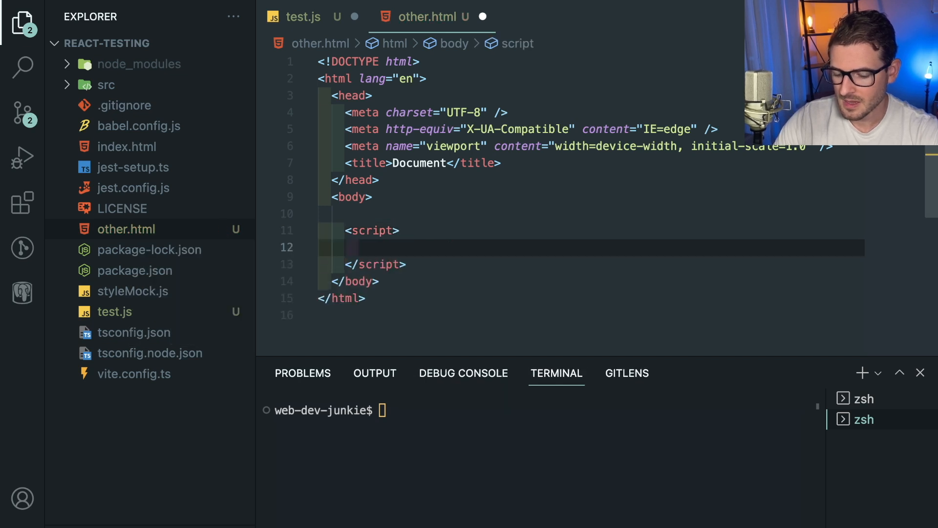
text(function print() {)
text(console)
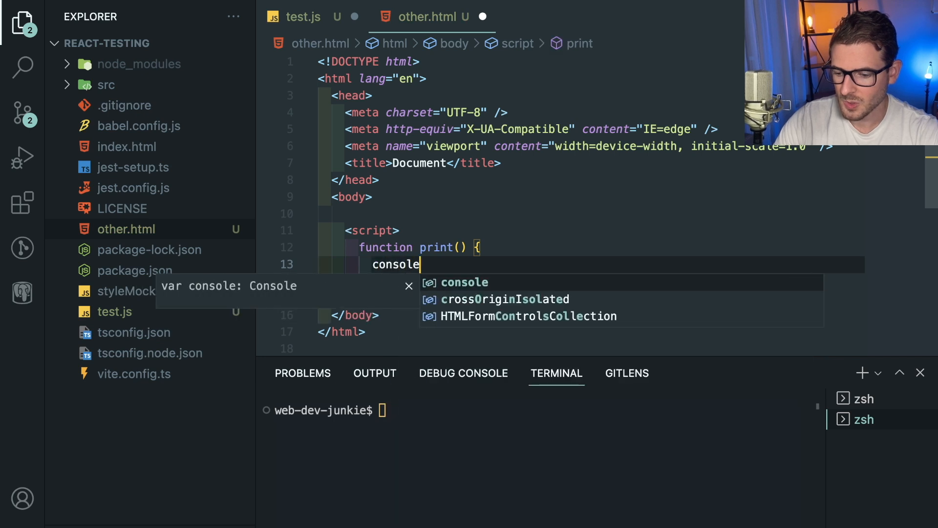
text(.log()
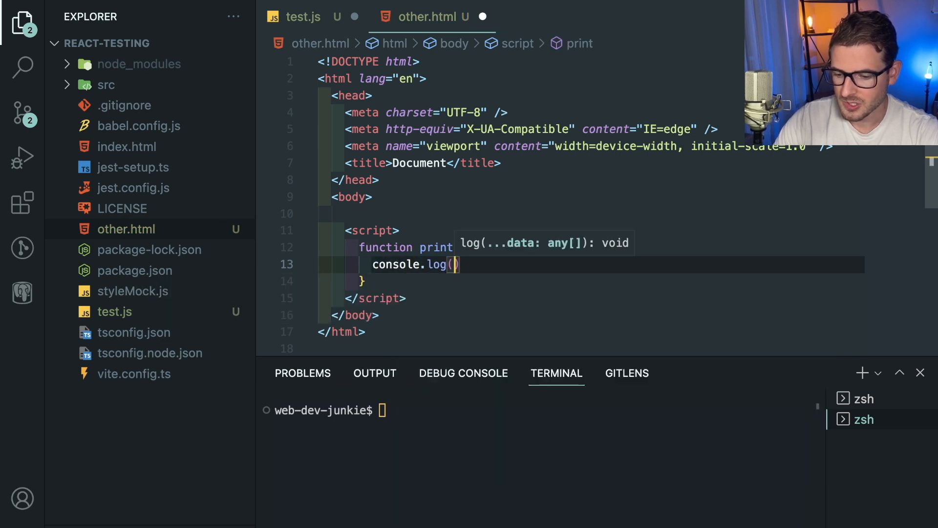
text(this)
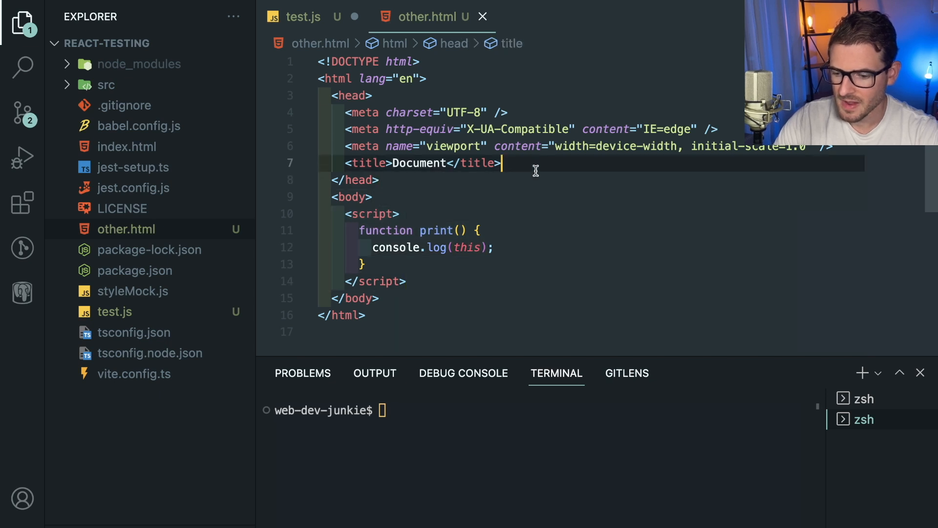
Add a click me button whose click attribute calls print().
text(<button></button>)
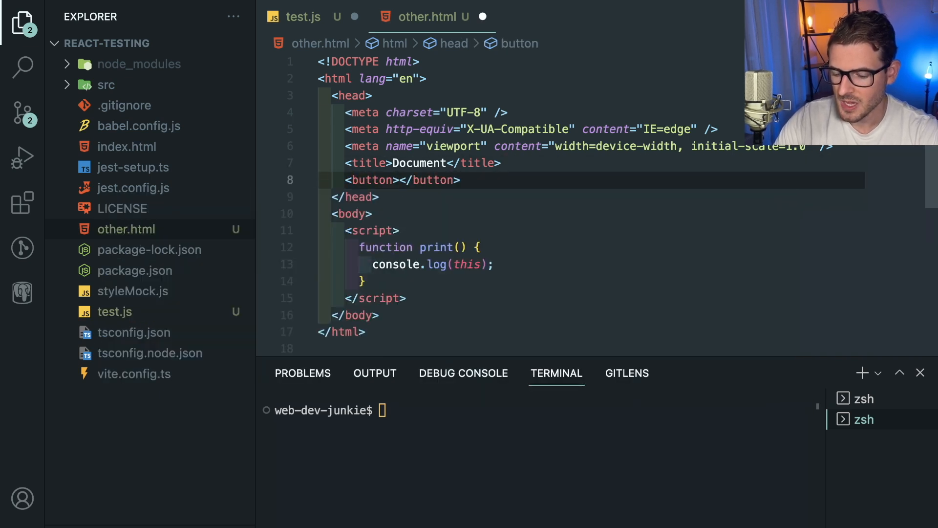
text(click me)
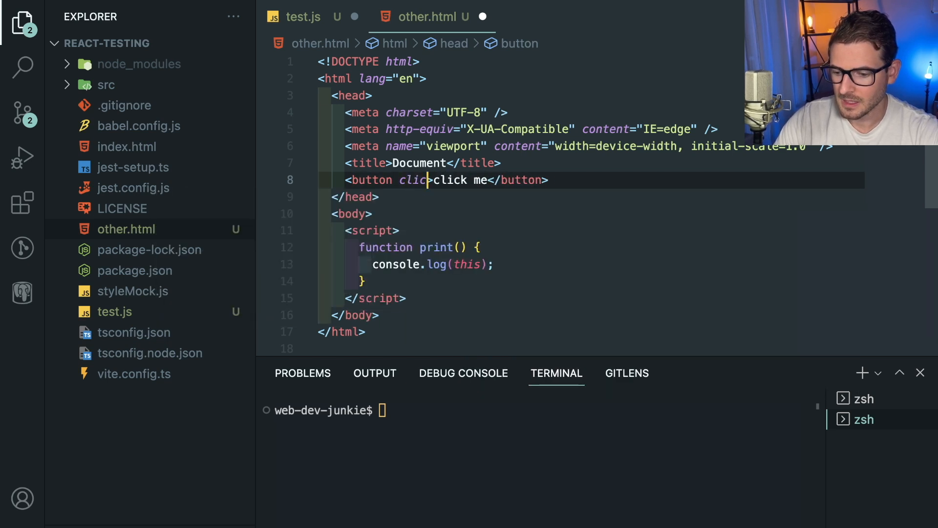
text(="pri)
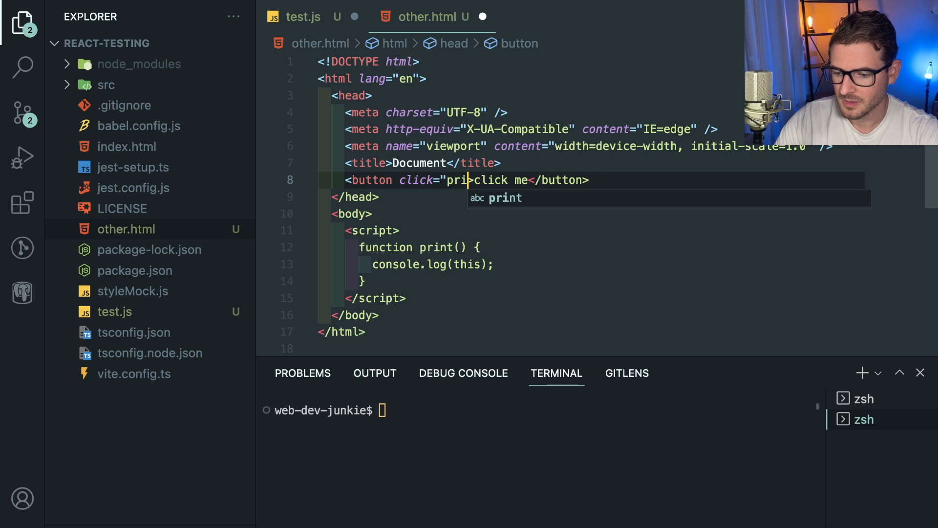
key(Tab)
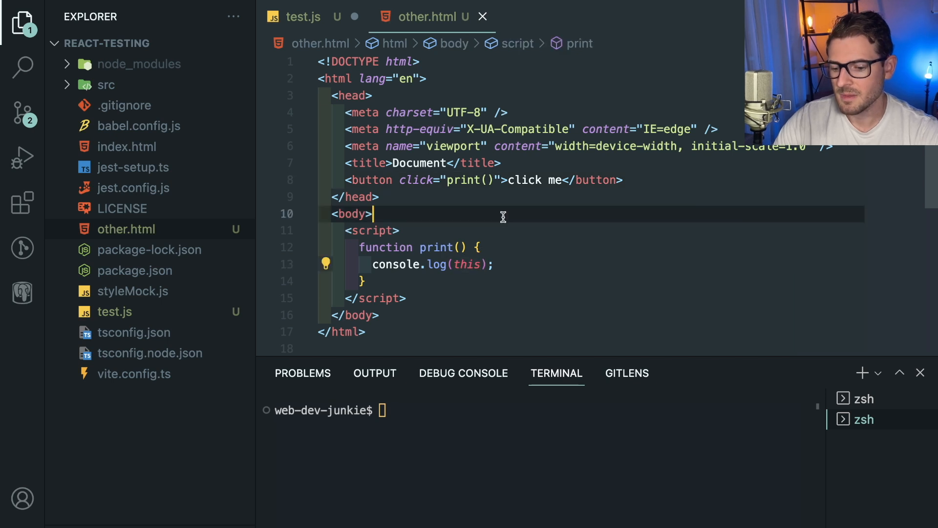
Move the button into the body and change its attribute to onclick="print()".
click(301, 18)
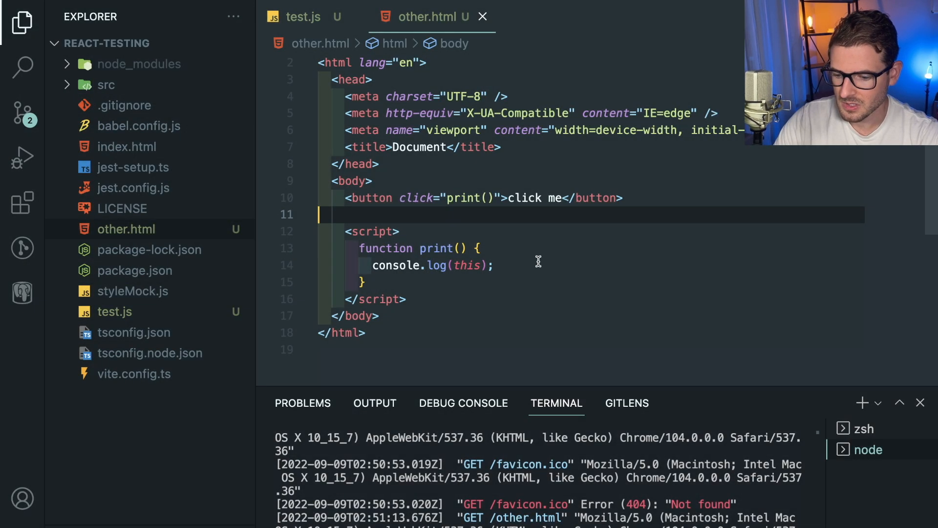
text(on)
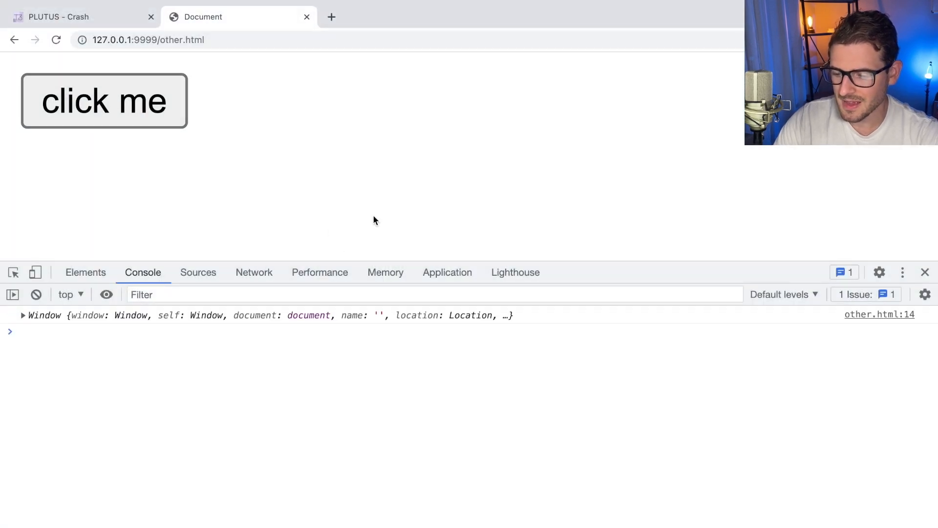
mouse_move(383, 200)
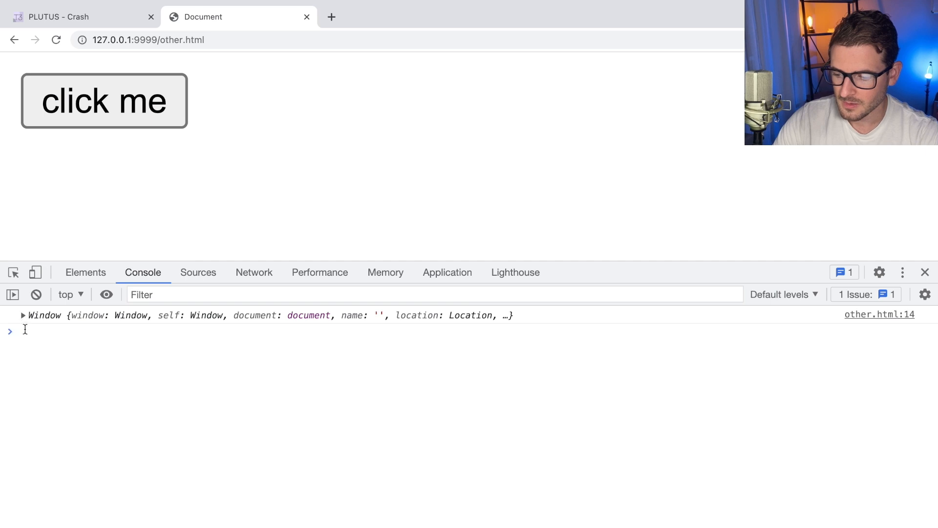
click(25, 315)
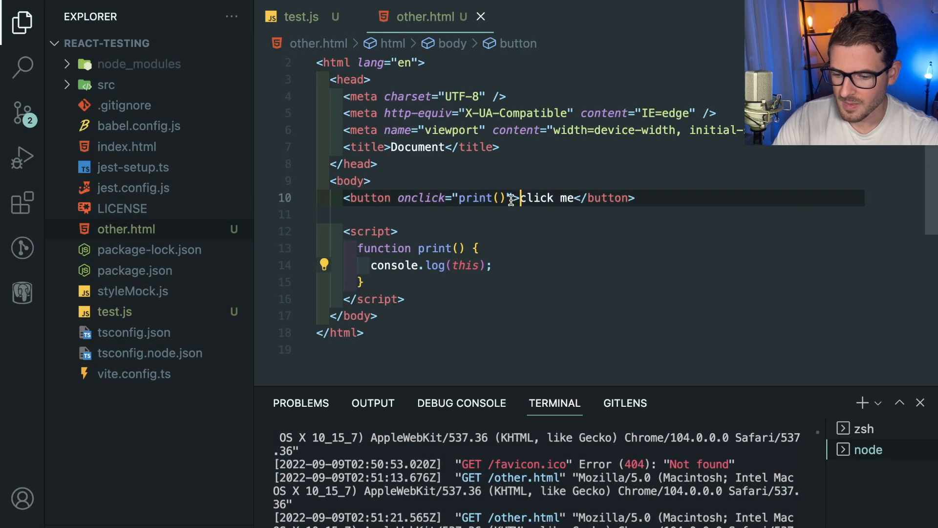
Pass event, then this, into print from the onclick, testing the page in Chrome.
text(event)
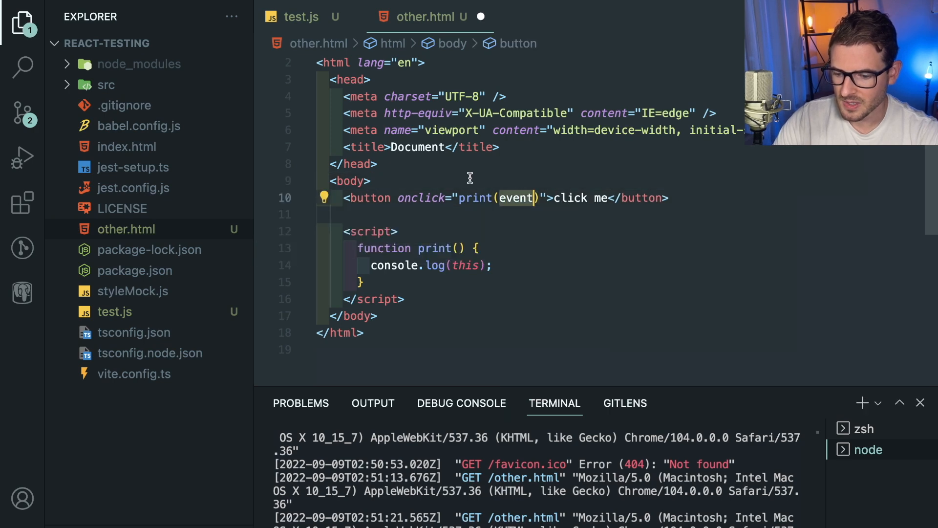
click(461, 249)
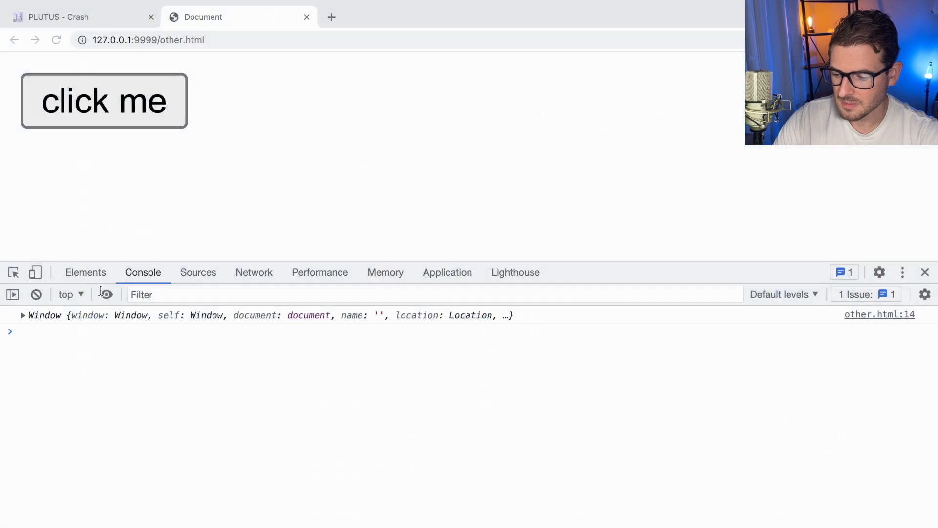
click(103, 101)
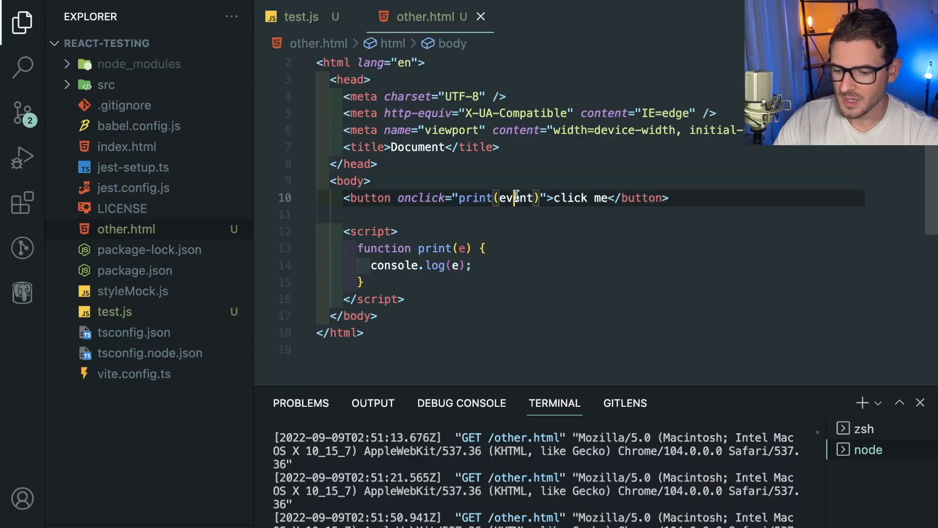
text(this)
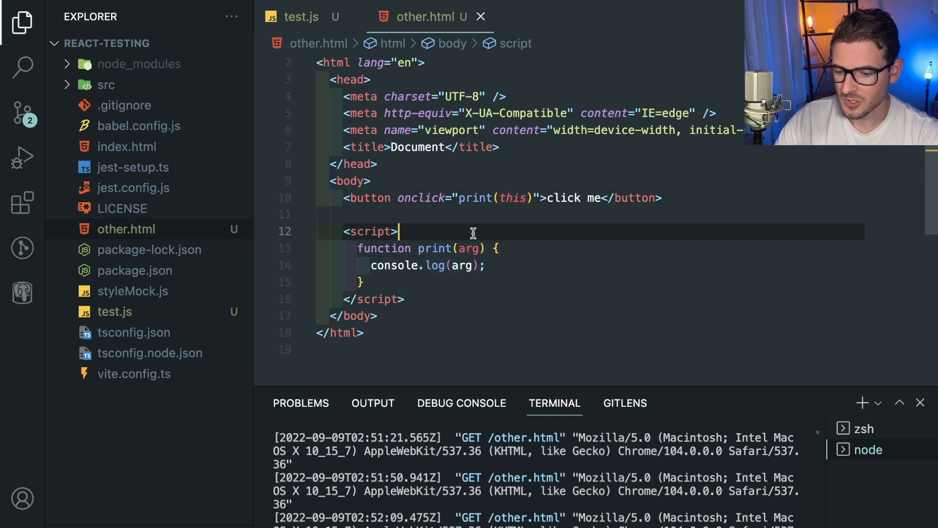
Rename print's parameter and its console.log usage from arg to el.
text(el)
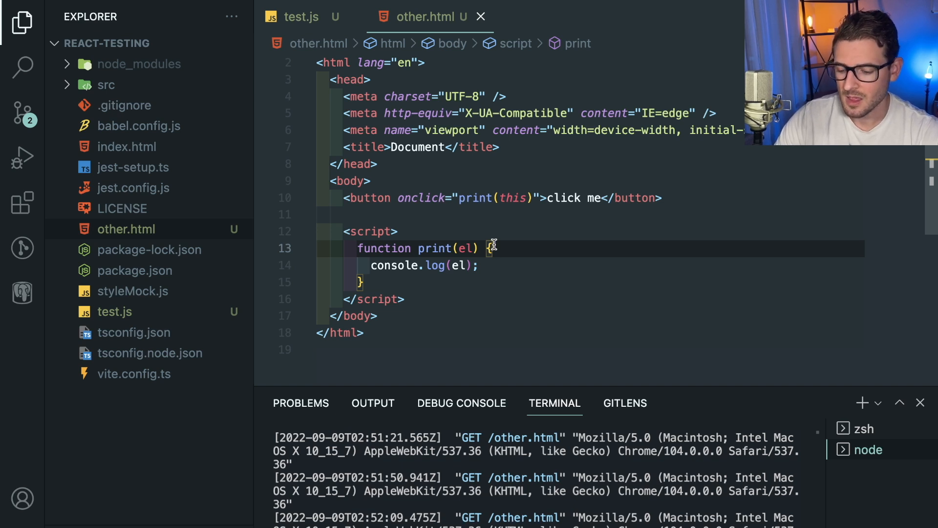
mouse_move(504, 198)
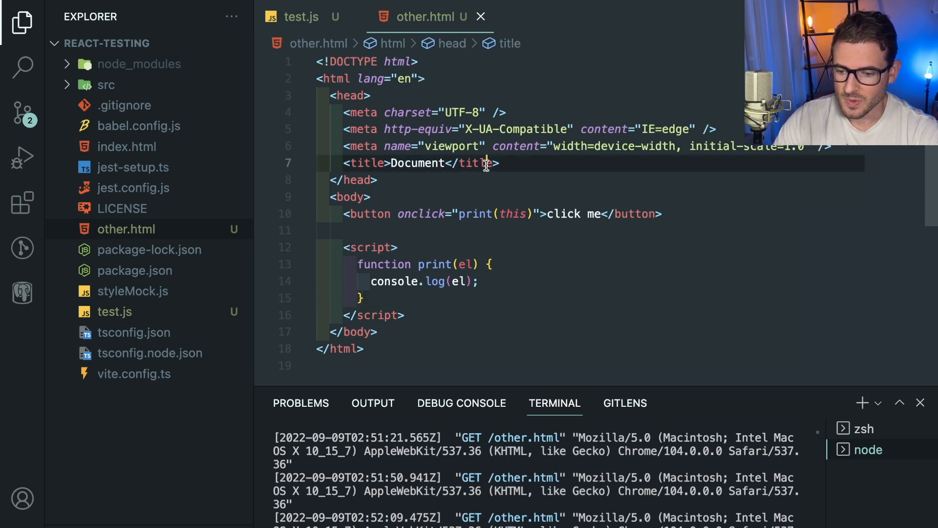
click(439, 213)
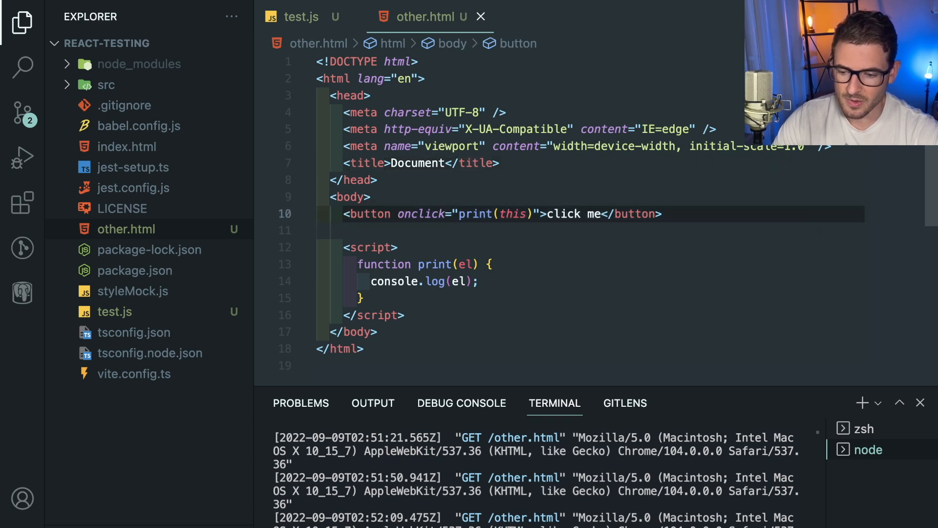
click(665, 214)
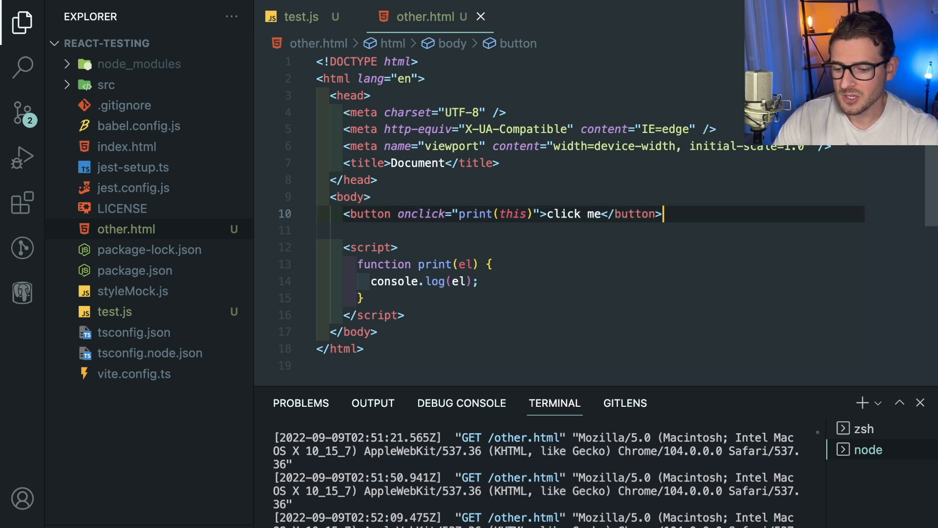
mouse_move(518, 231)
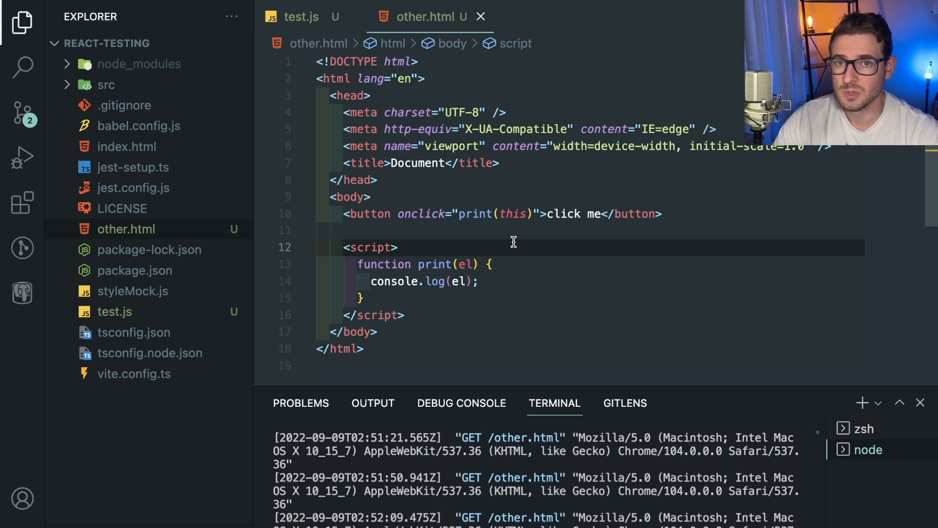
mouse_move(510, 260)
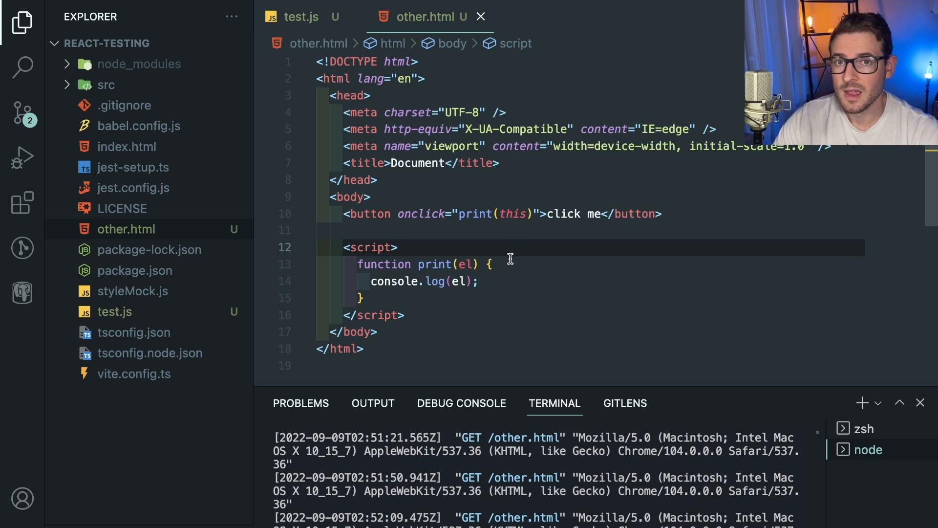
mouse_move(363, 297)
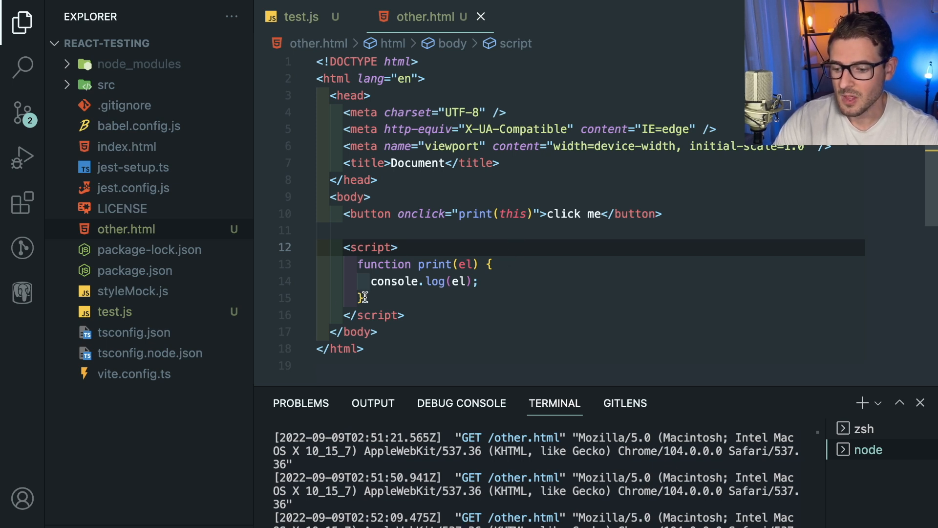